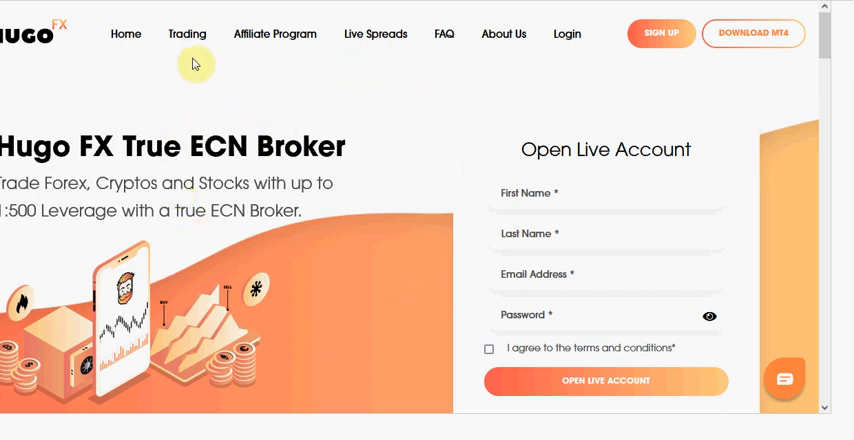
mouse_move(191, 114)
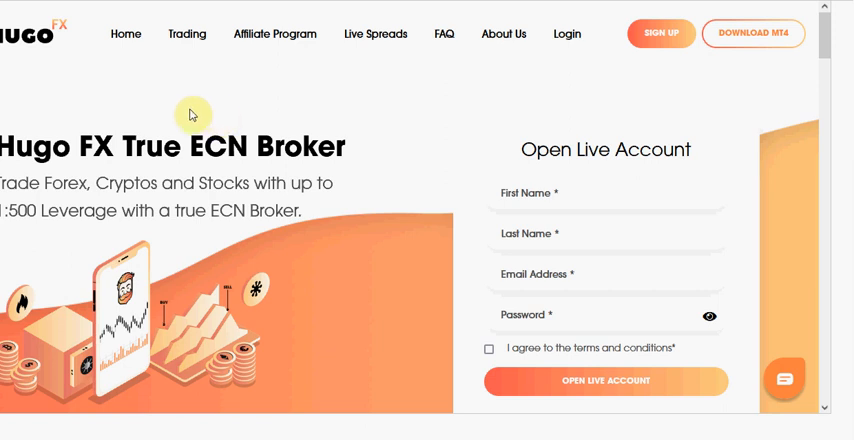
mouse_move(181, 91)
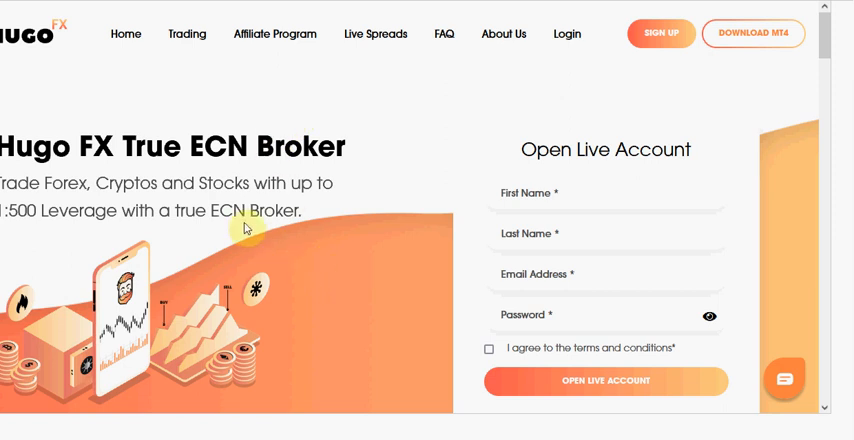
mouse_move(203, 90)
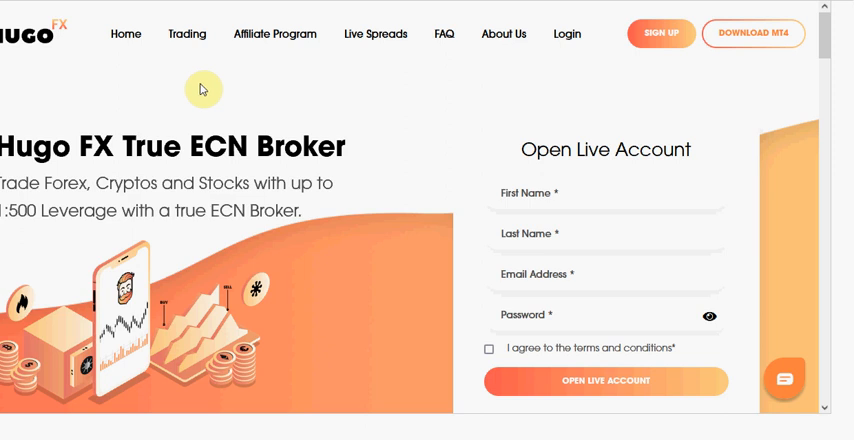
mouse_move(227, 100)
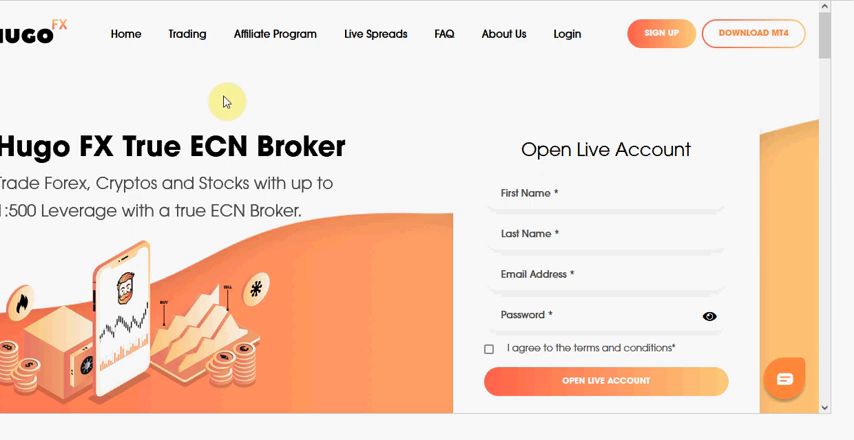
mouse_move(257, 77)
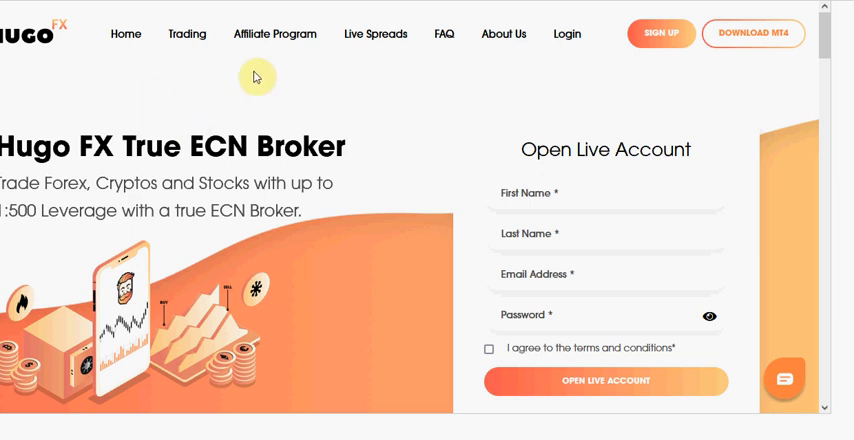
mouse_move(367, 110)
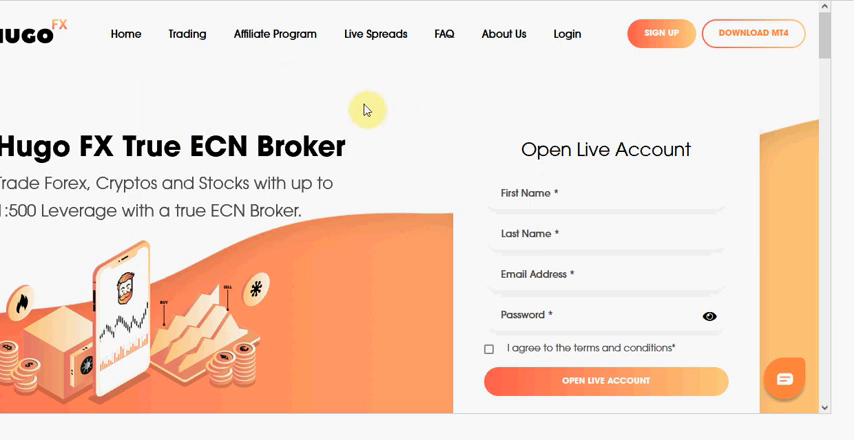
mouse_move(265, 110)
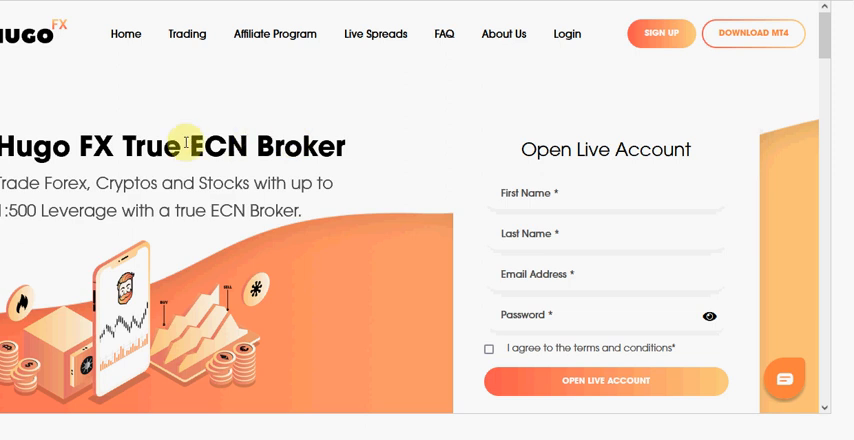
mouse_move(388, 100)
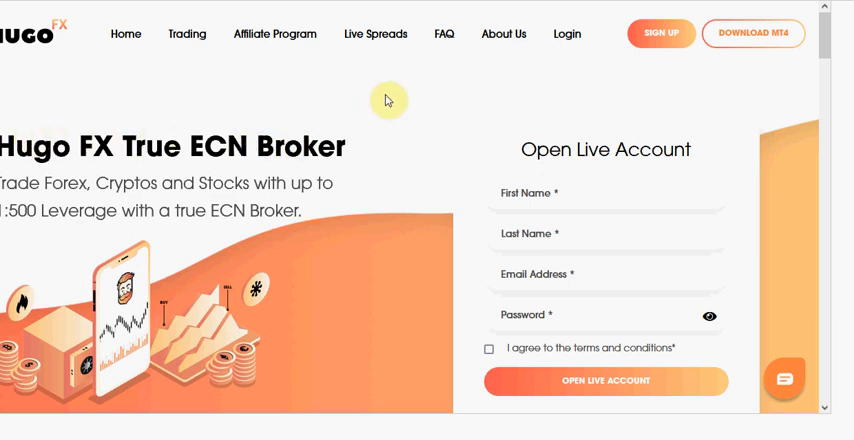
mouse_move(408, 99)
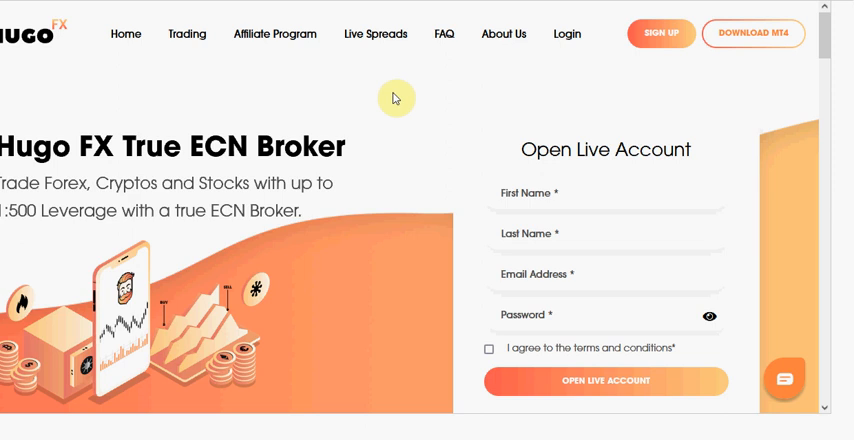
mouse_move(281, 108)
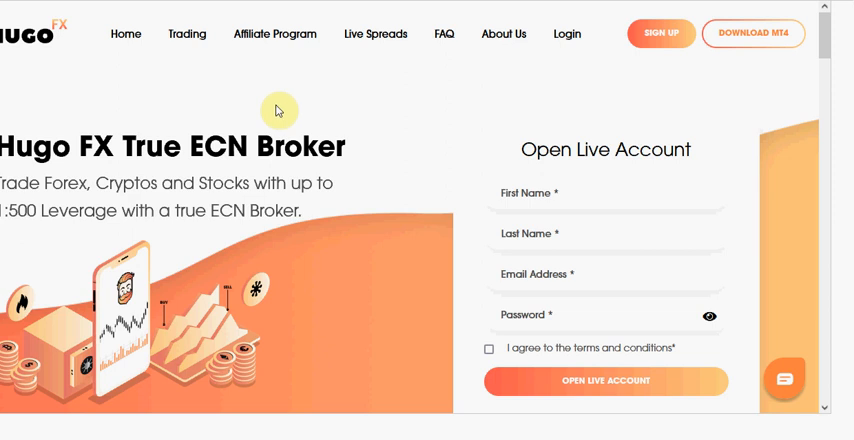
mouse_move(255, 111)
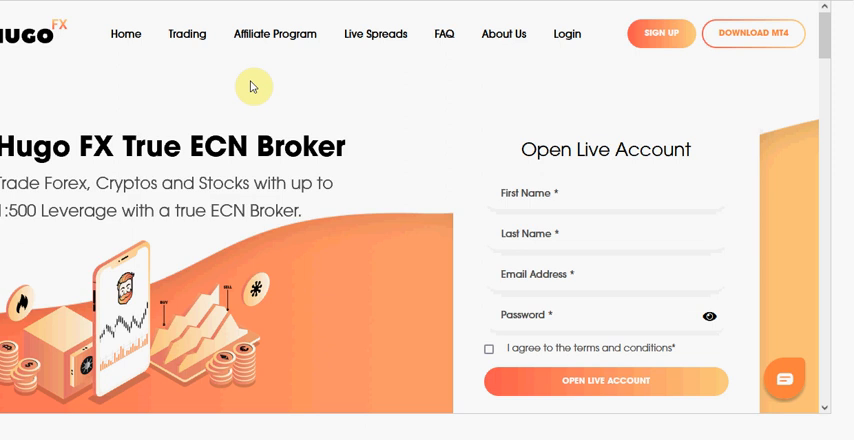
mouse_move(171, 87)
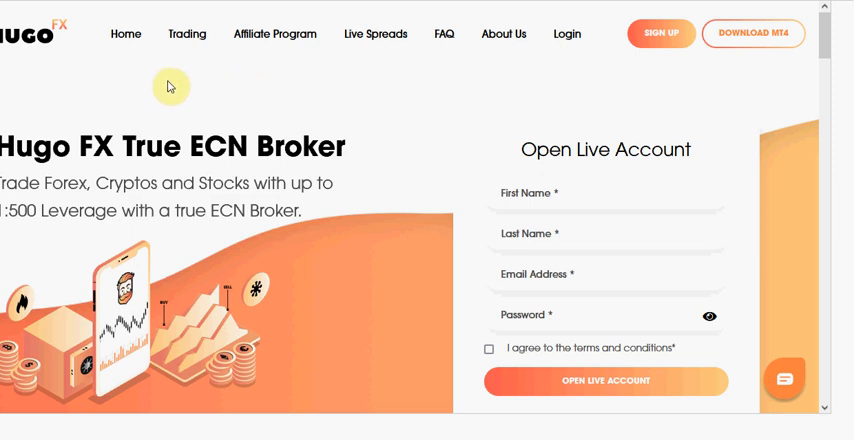
mouse_move(570, 82)
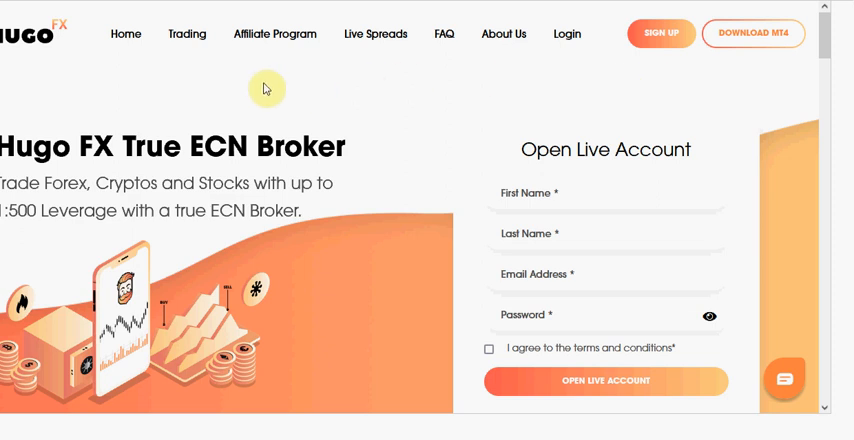
mouse_move(247, 90)
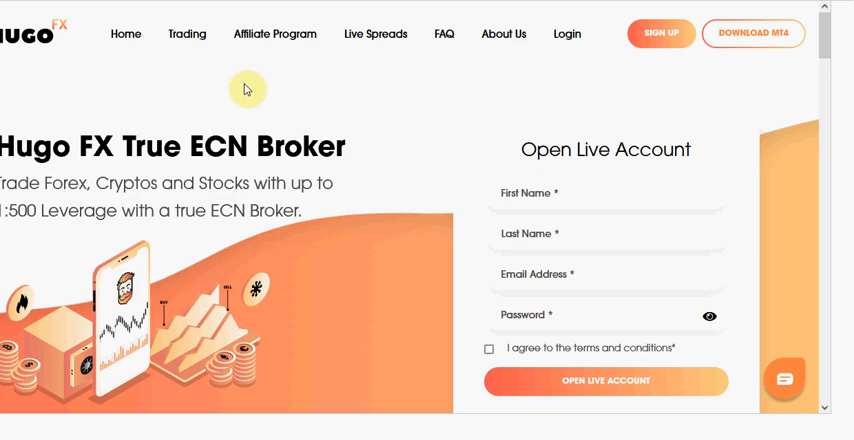
mouse_move(181, 89)
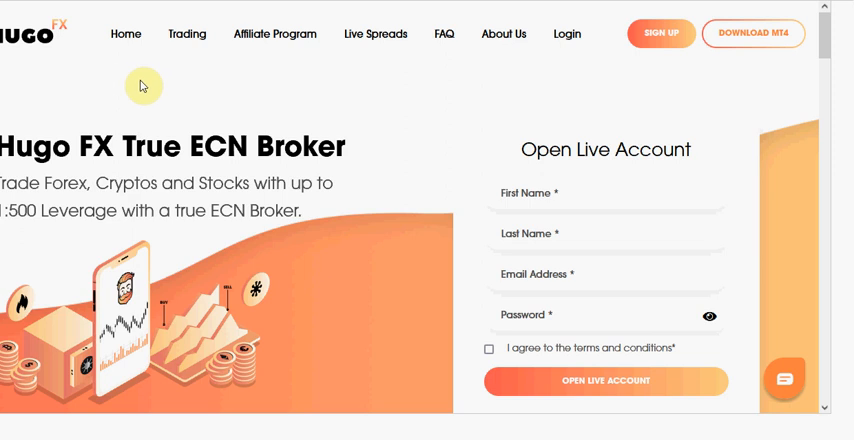
mouse_move(273, 117)
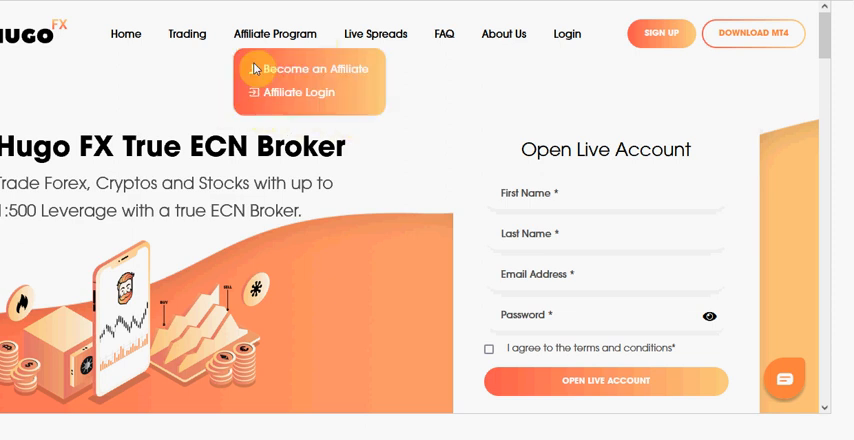
mouse_move(479, 180)
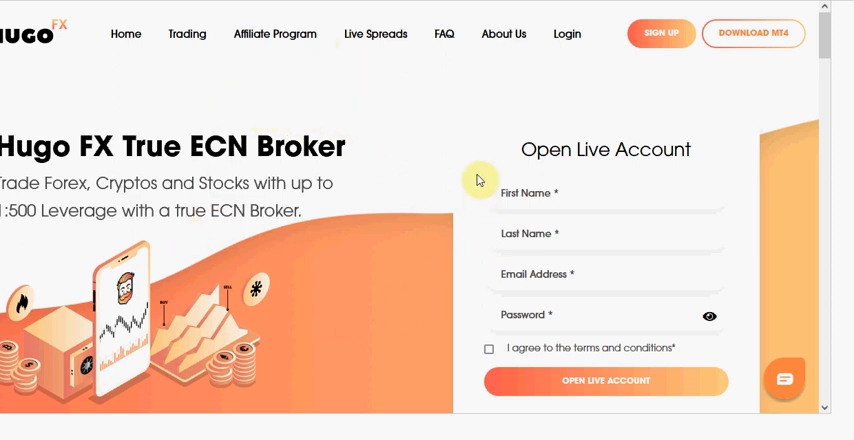
mouse_move(455, 118)
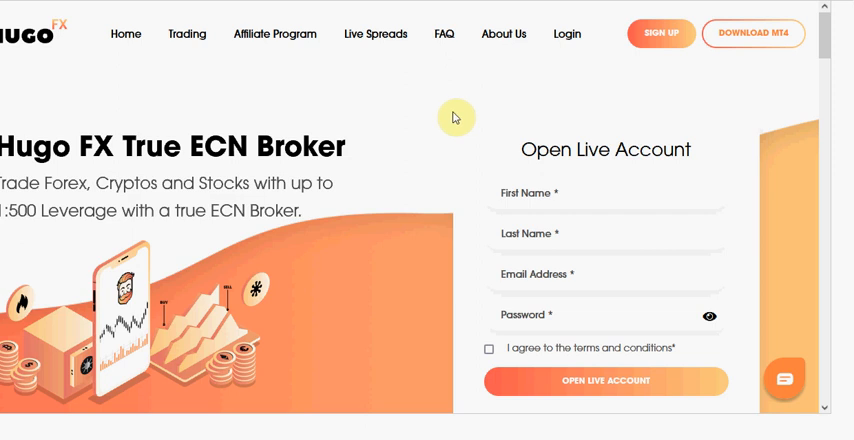
mouse_move(553, 103)
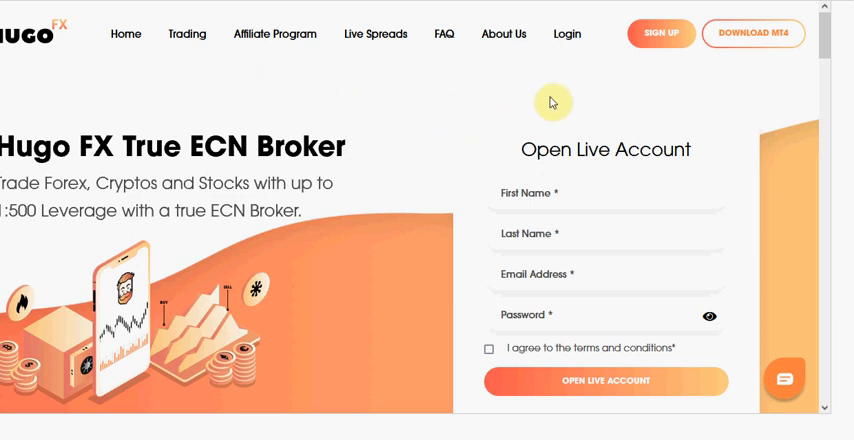
mouse_move(527, 84)
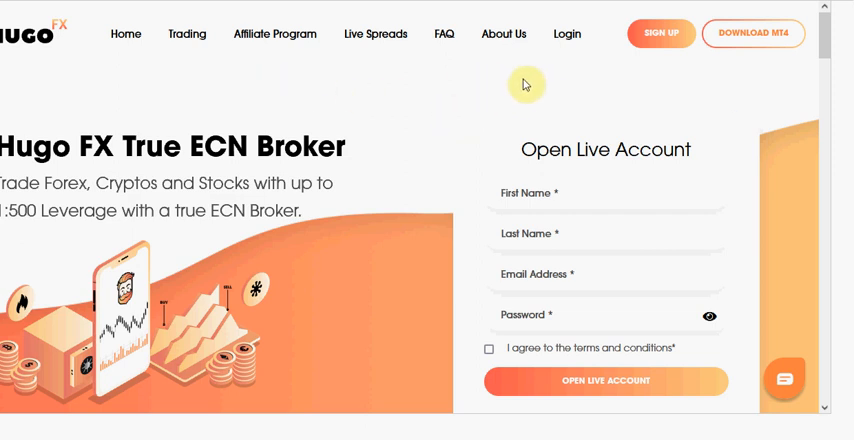
mouse_move(401, 92)
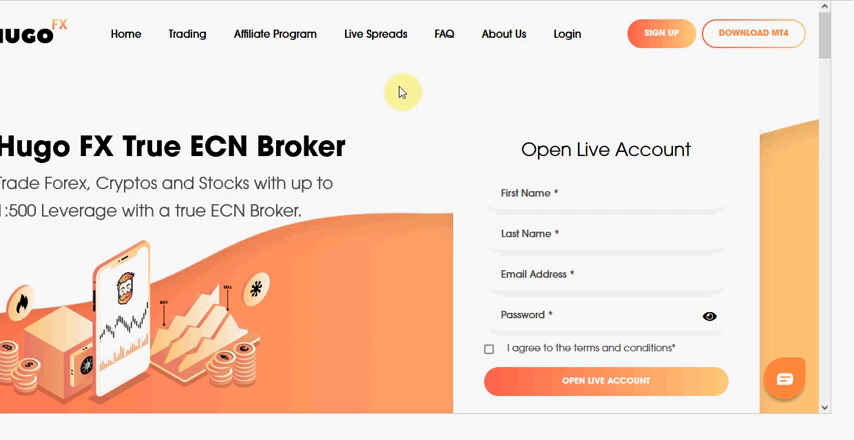
mouse_move(483, 96)
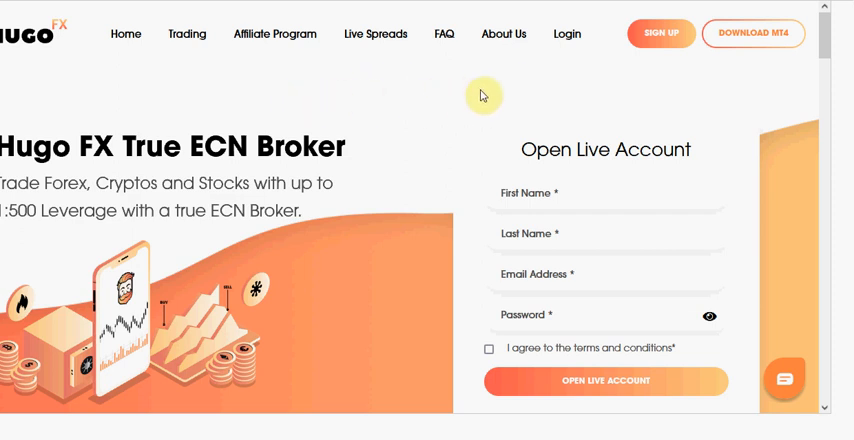
mouse_move(560, 22)
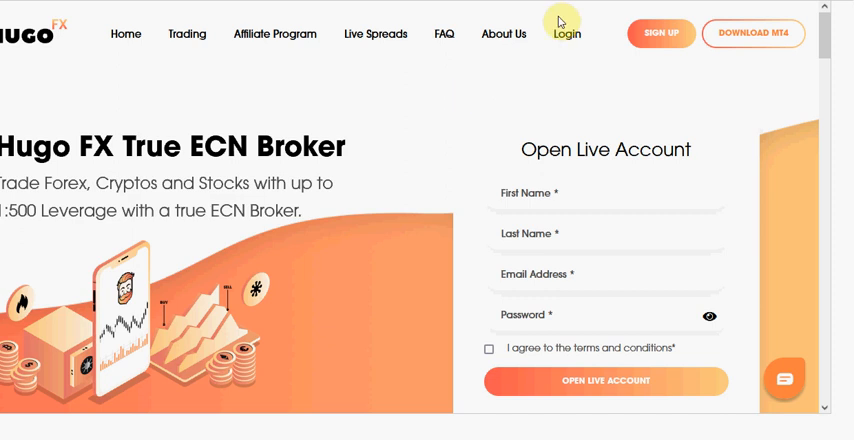
mouse_move(518, 107)
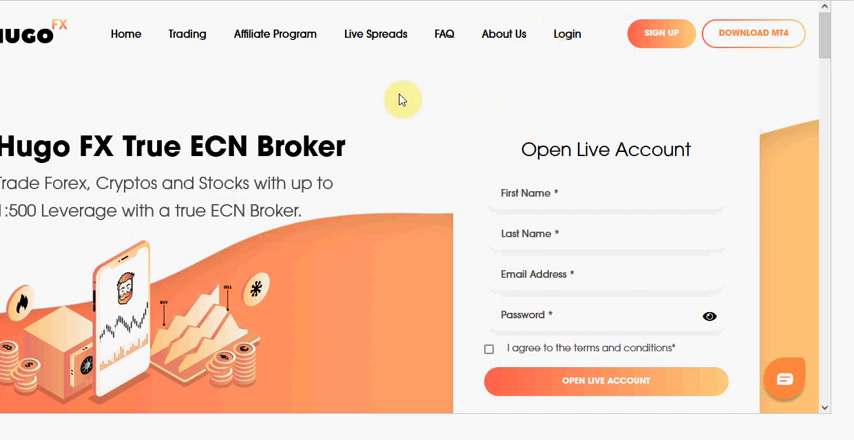
mouse_move(338, 96)
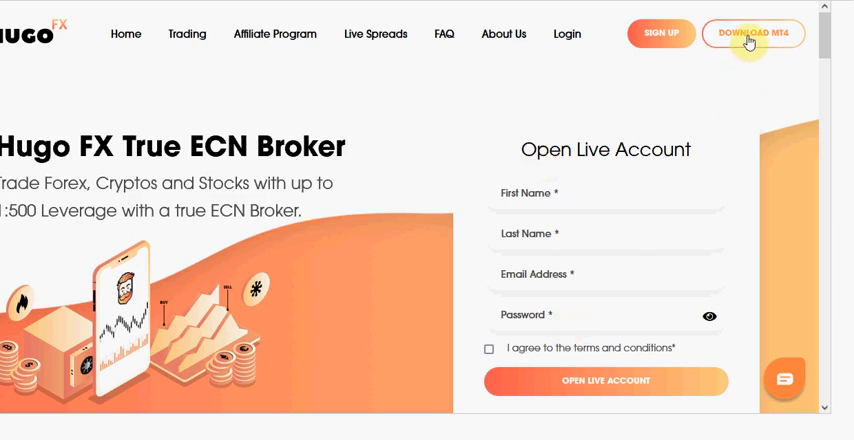
mouse_move(696, 82)
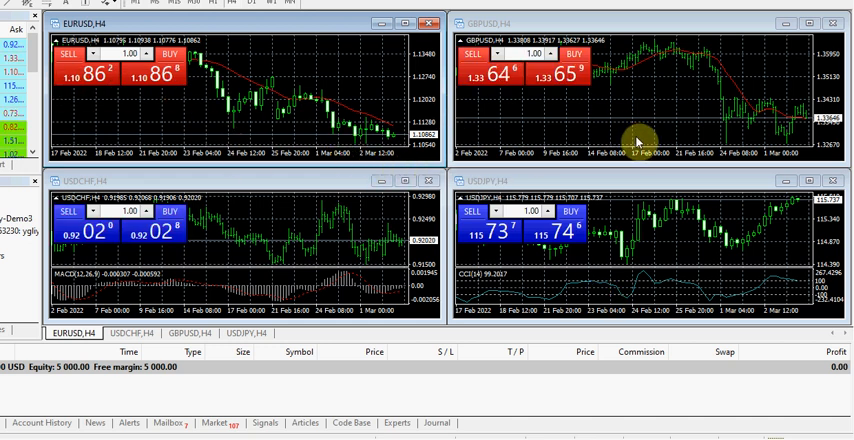
mouse_move(645, 238)
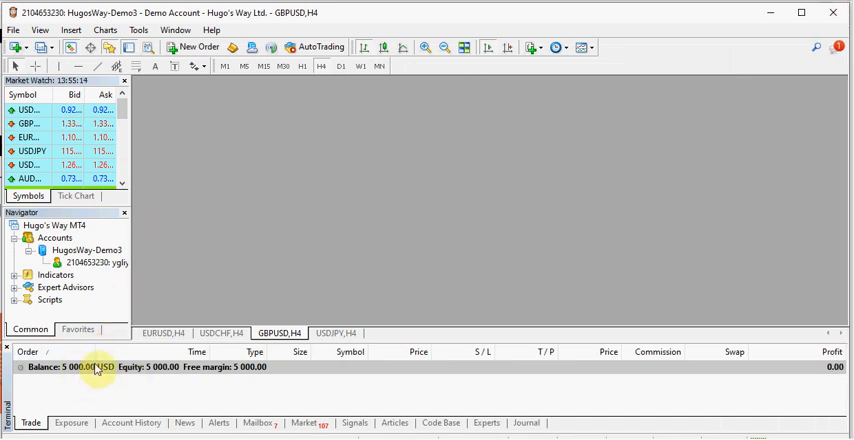
mouse_move(90, 380)
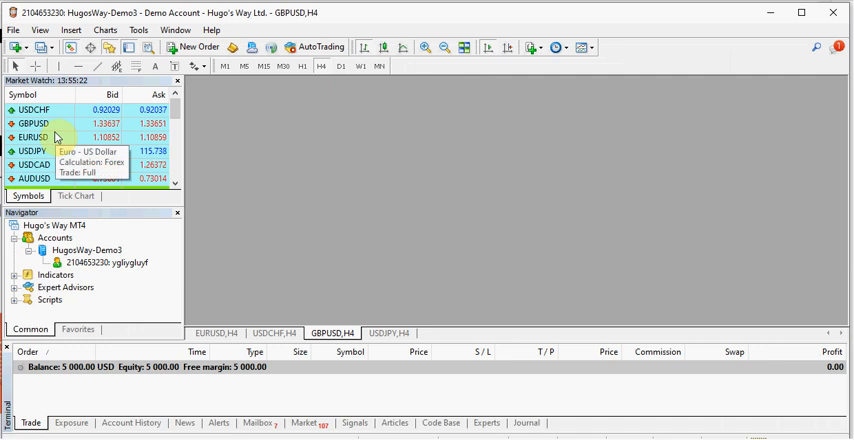
mouse_move(40, 123)
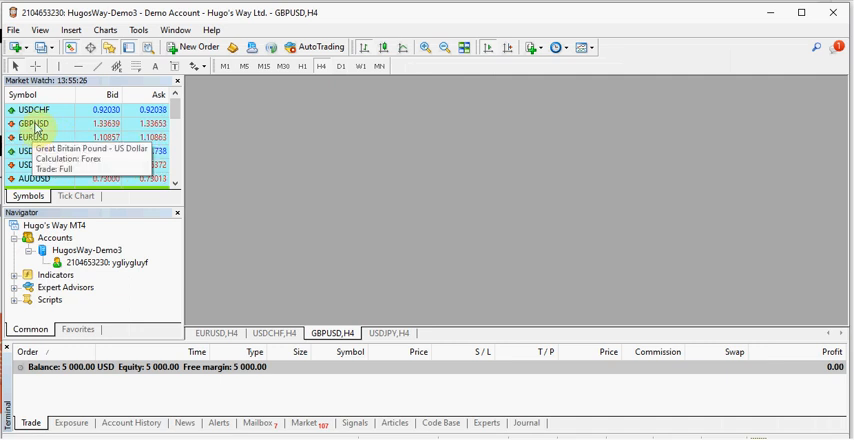
Open a GBPUSD H1 chart from Market Watch's Chart Window option and maximize it.
click(190, 47)
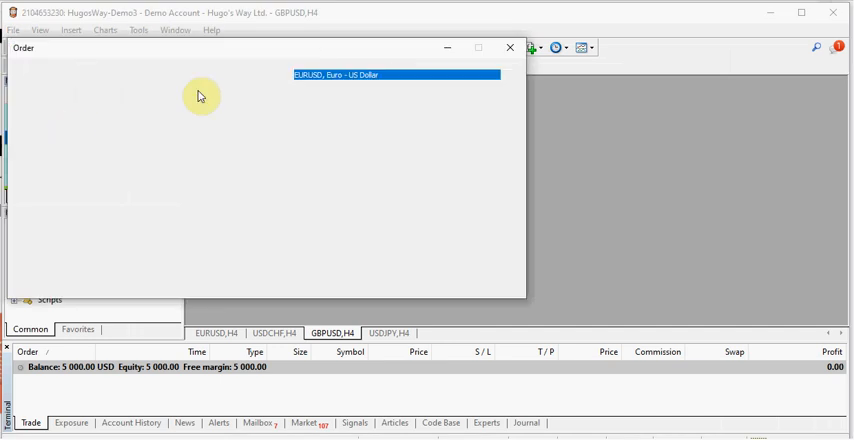
click(510, 47)
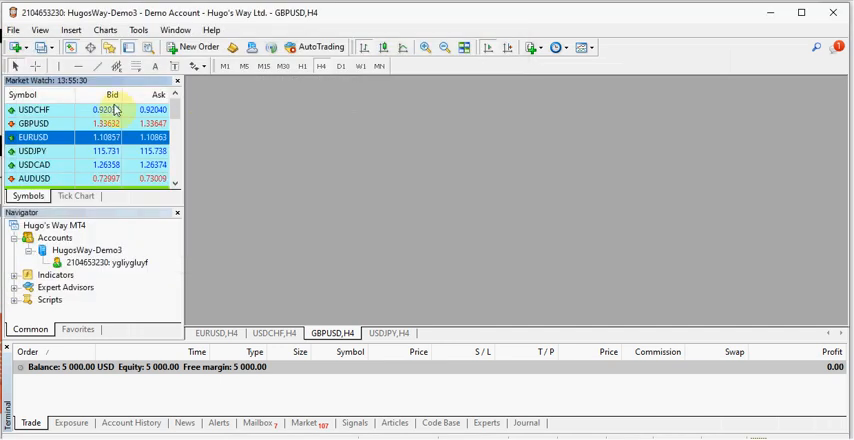
right_click(33, 123)
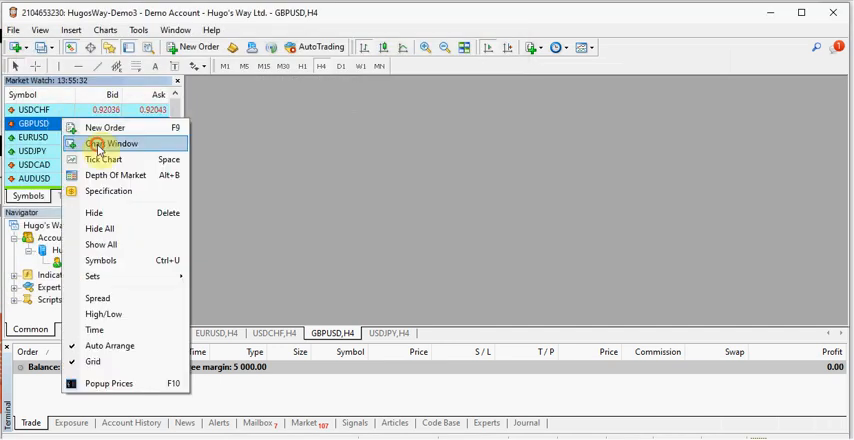
click(111, 143)
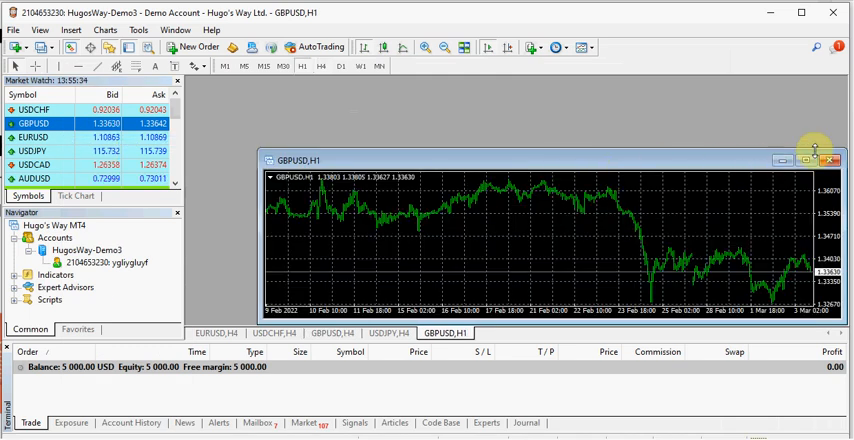
click(807, 160)
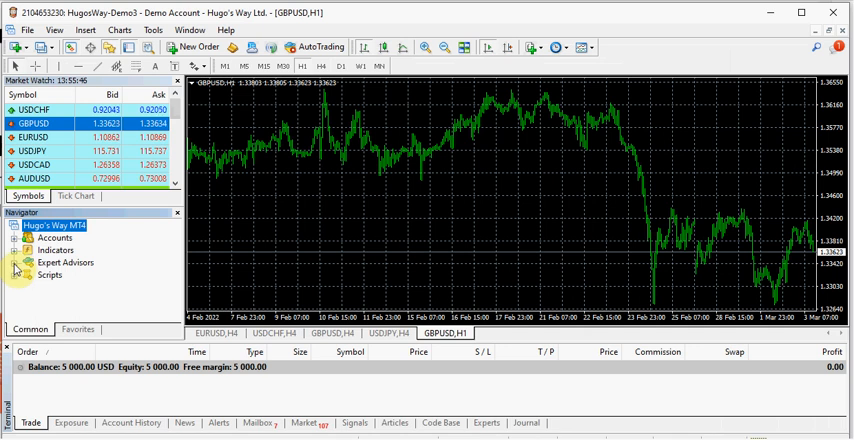
click(17, 262)
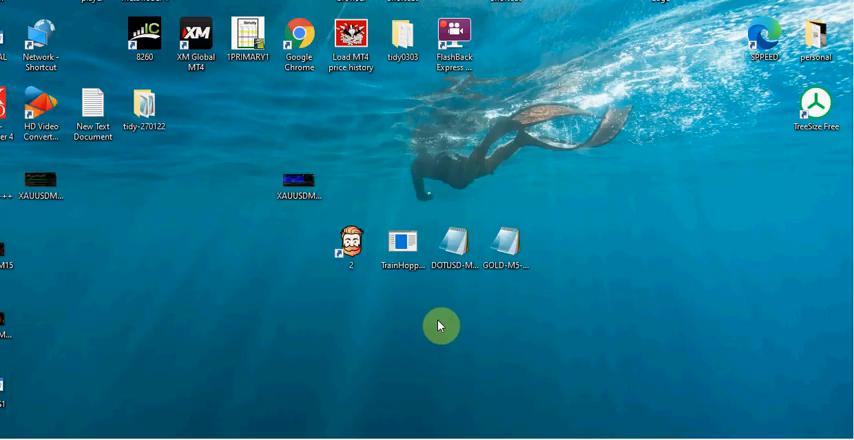
Copy the TrainHopper EA file from the desktop.
click(401, 243)
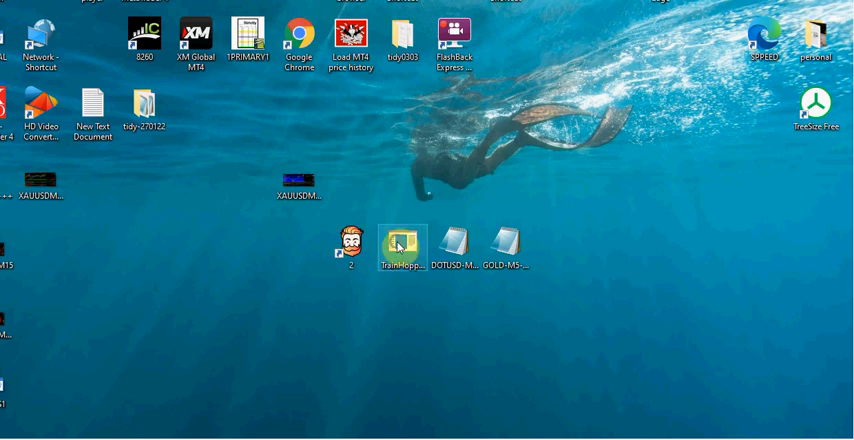
right_click(400, 245)
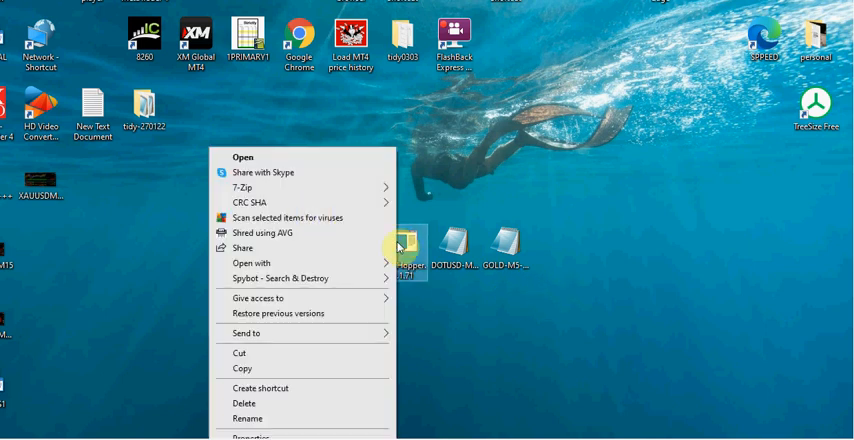
mouse_move(252, 262)
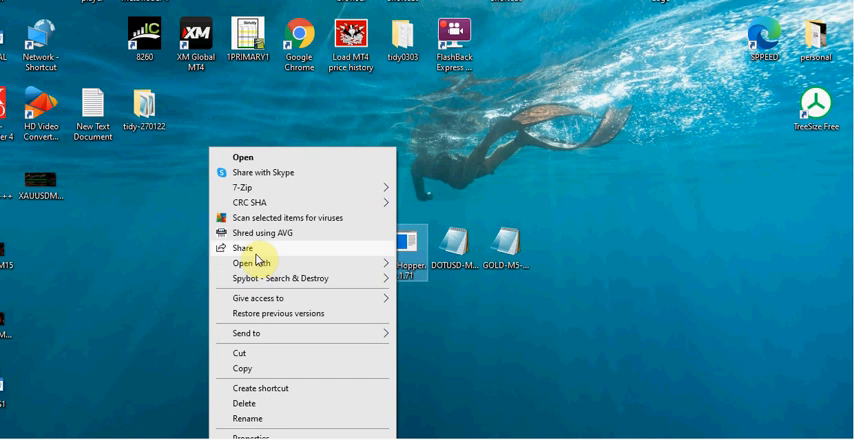
click(452, 430)
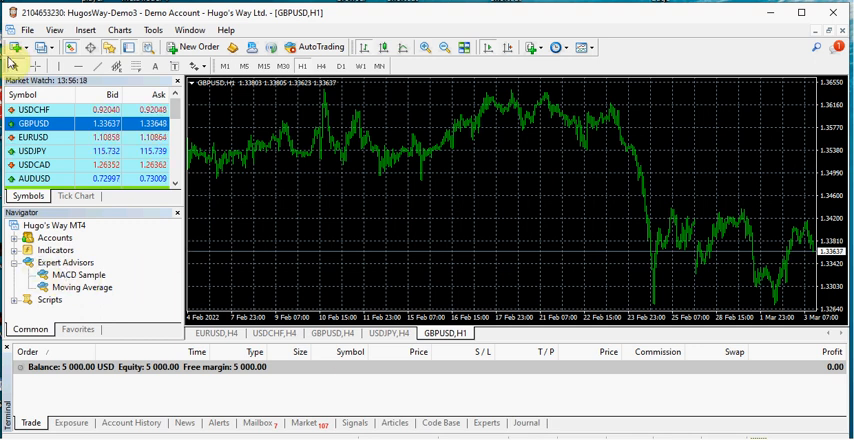
Open MT4's data folder, go into MQL4, and paste into the Experts folder.
click(27, 29)
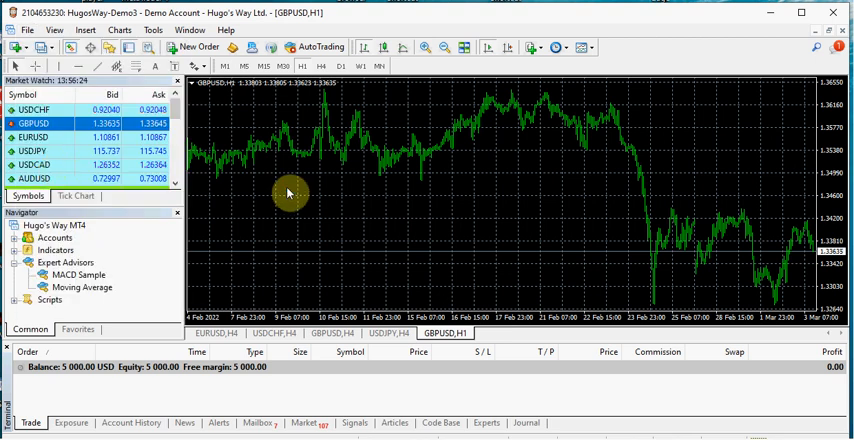
mouse_move(257, 197)
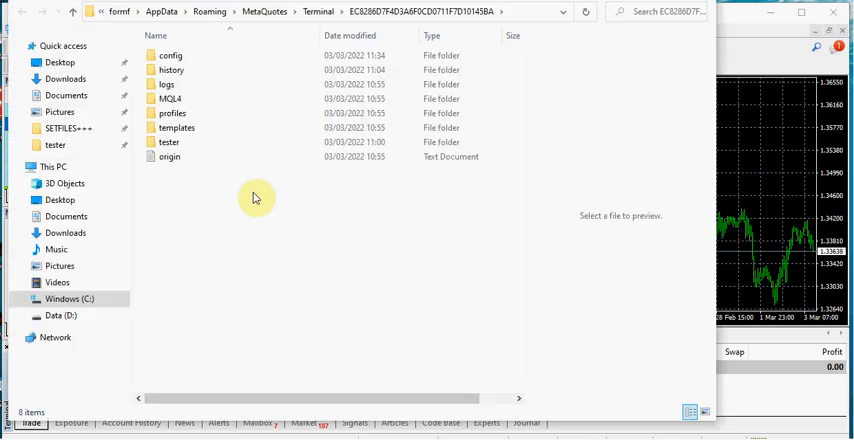
click(166, 84)
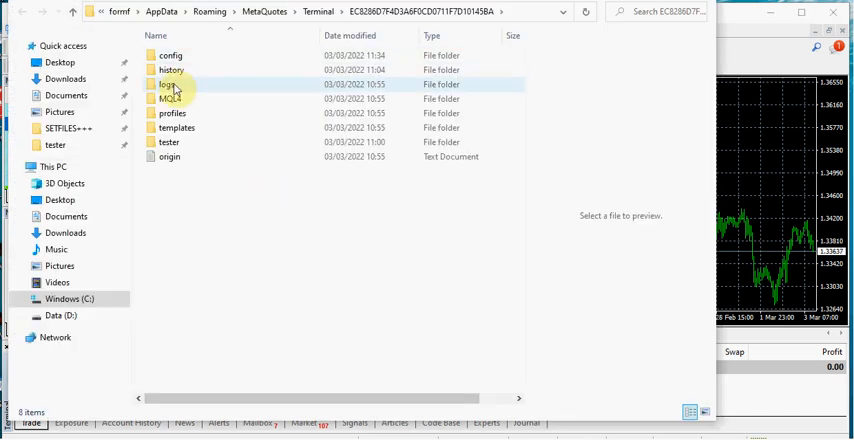
double_click(166, 98)
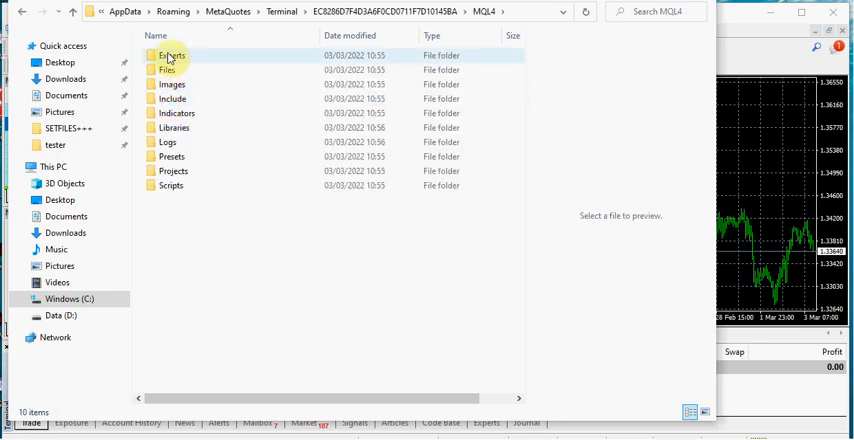
right_click(171, 55)
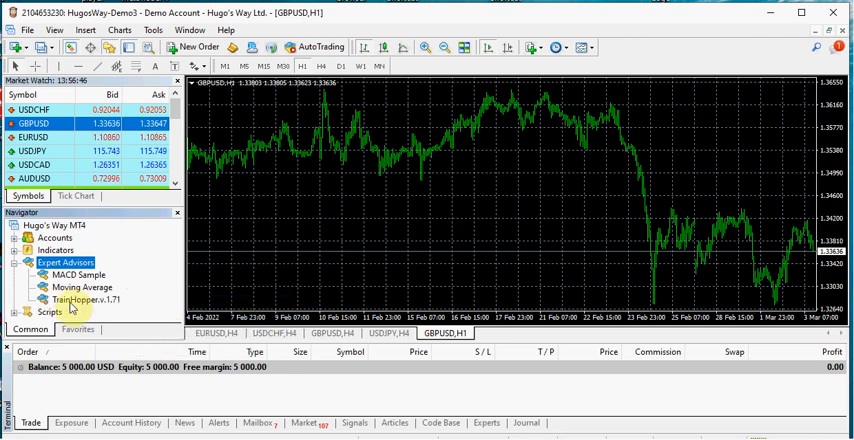
Attach TrainHopper.v.1.71 from Navigator to the GBPUSD H1 chart and confirm OK.
click(83, 299)
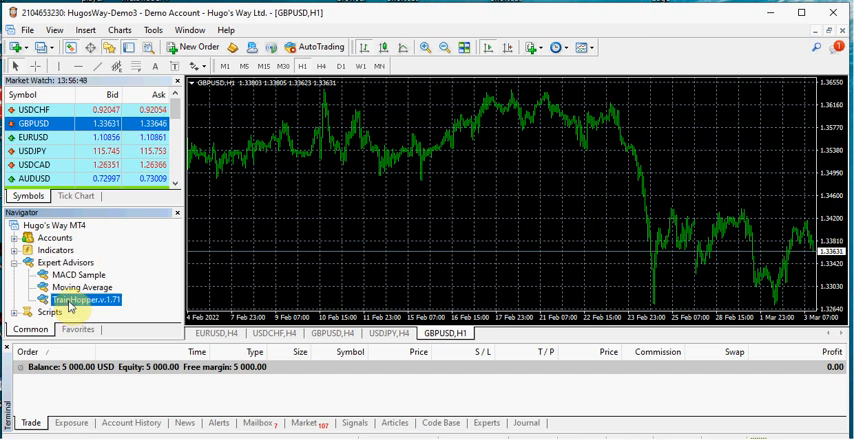
double_click(85, 299)
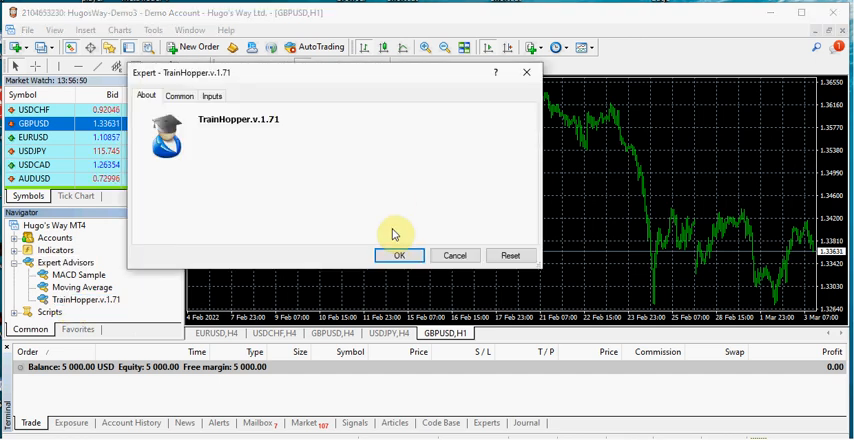
click(399, 255)
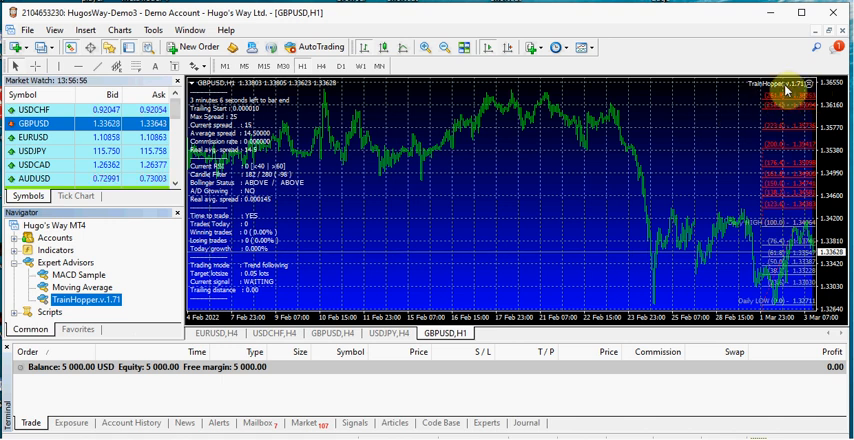
click(320, 47)
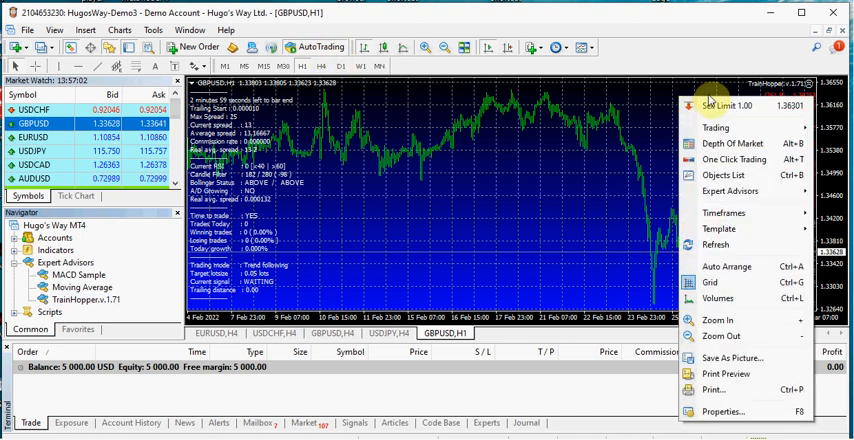
mouse_move(730, 191)
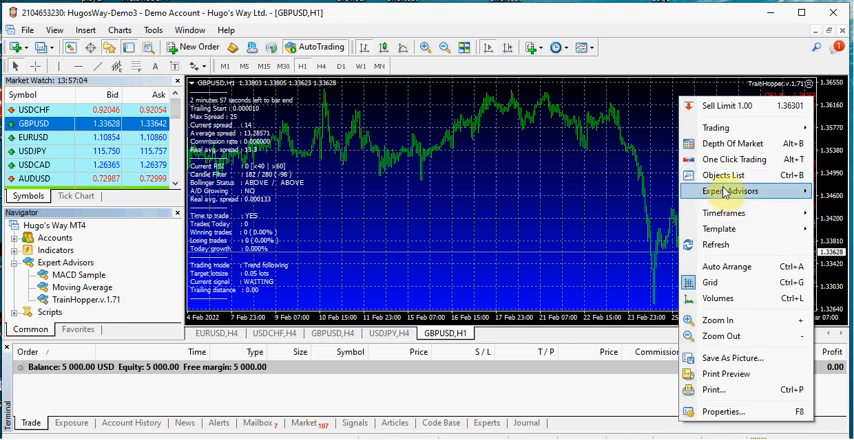
Tick Allow live trading on TrainHopper's Common tab and confirm with OK.
click(730, 191)
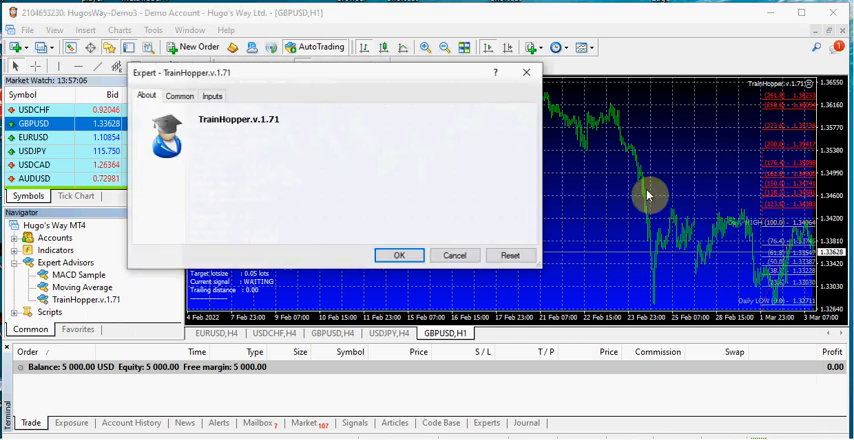
click(179, 95)
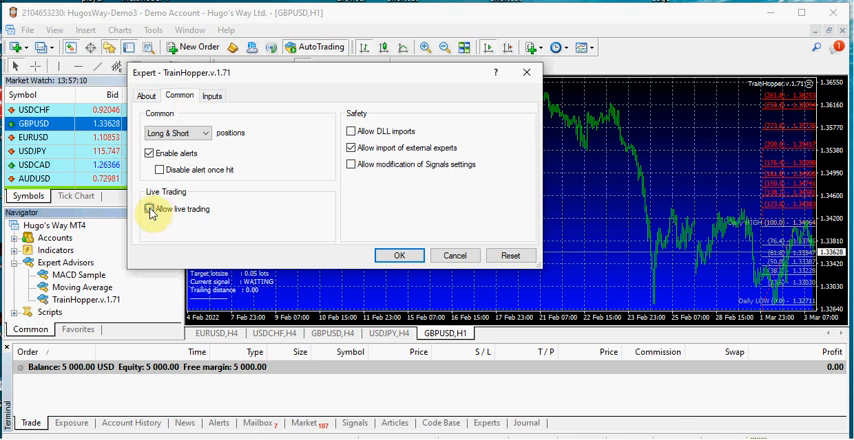
click(399, 255)
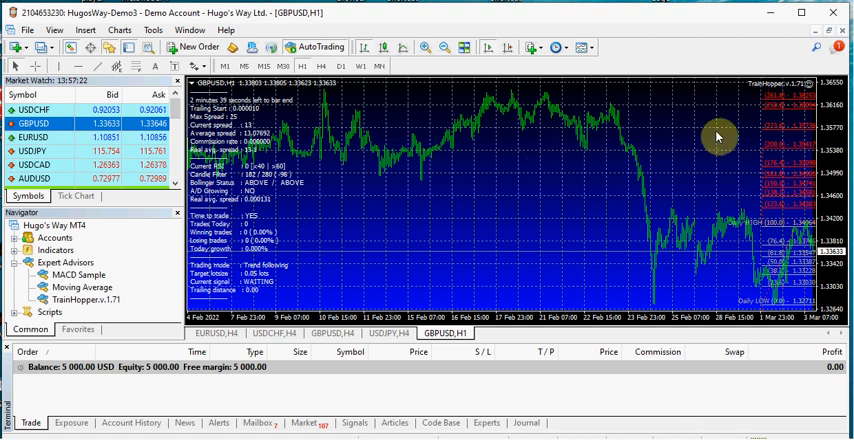
mouse_move(755, 85)
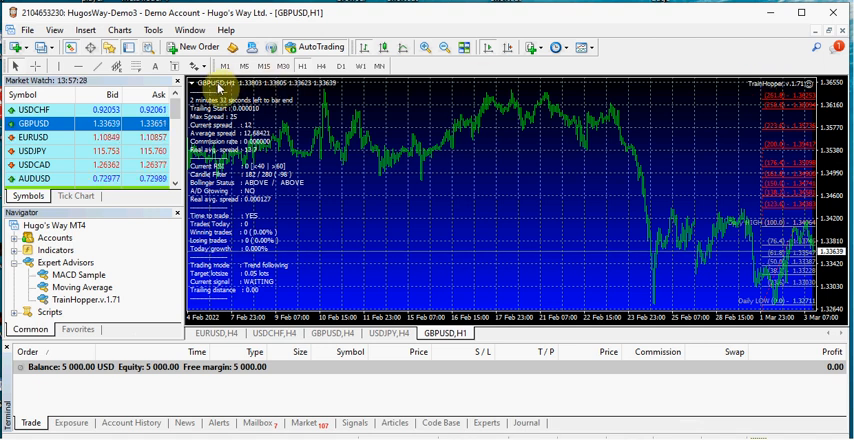
mouse_move(301, 65)
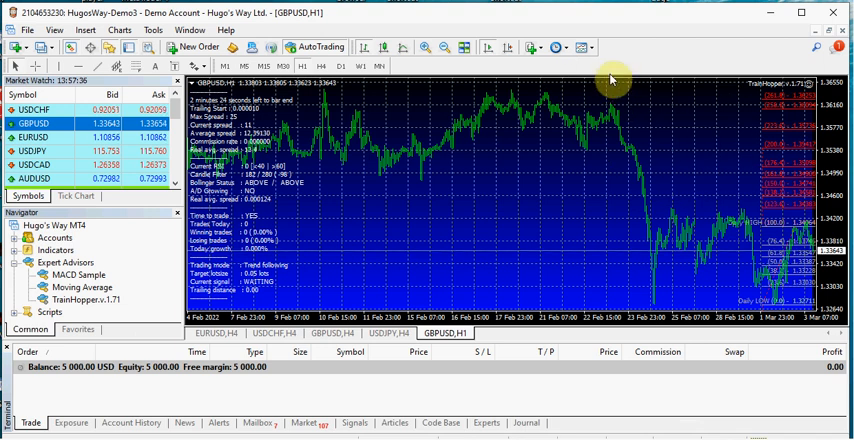
Save the GBPUSD TrainHopper chart as template 'wonsy171'.
click(581, 47)
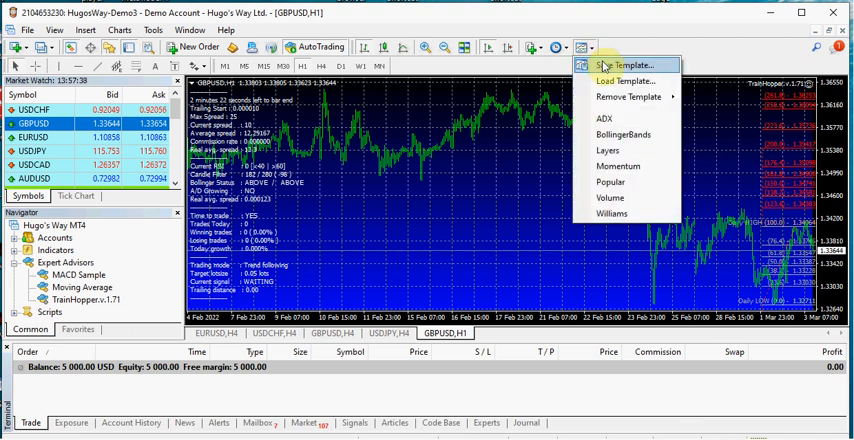
click(583, 47)
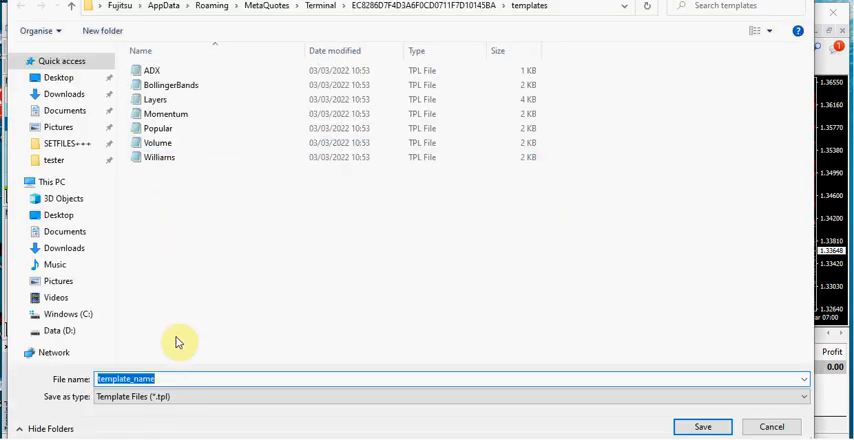
text(wonsy171)
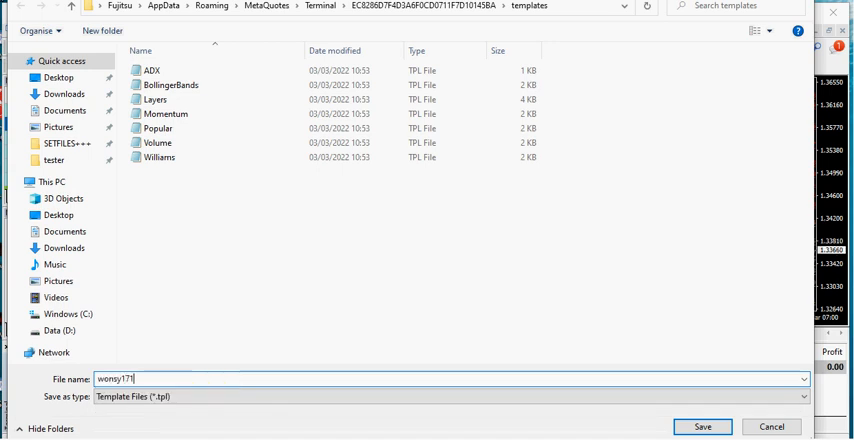
click(702, 427)
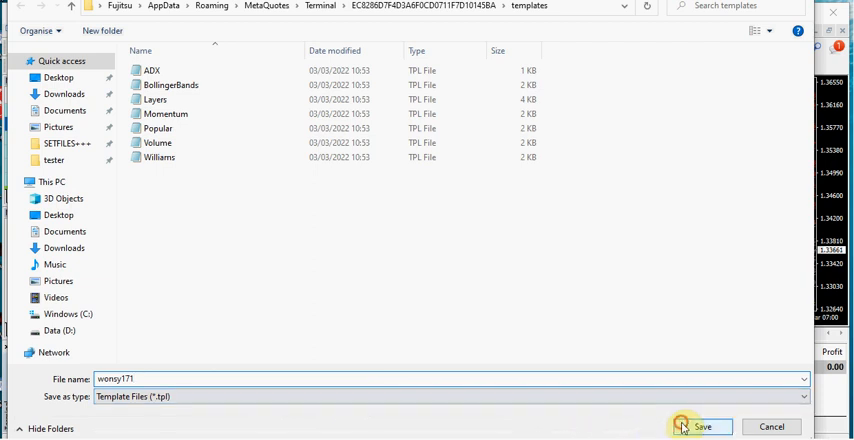
click(702, 427)
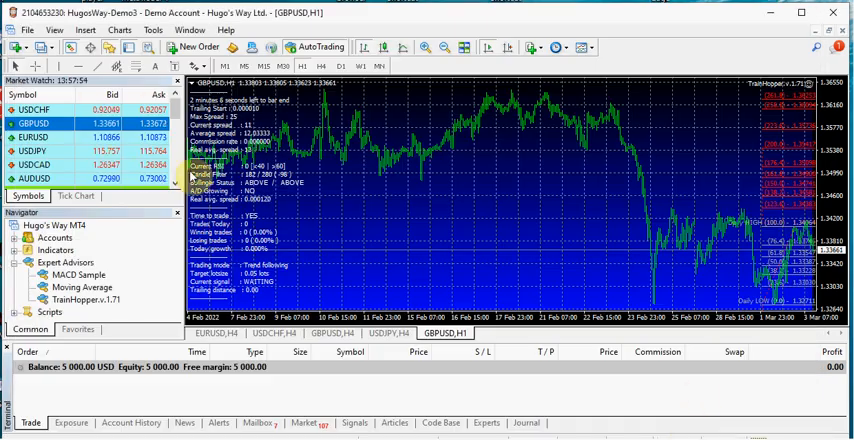
Use Market Watch's Show All, then Hide All to remove every symbol.
right_click(35, 136)
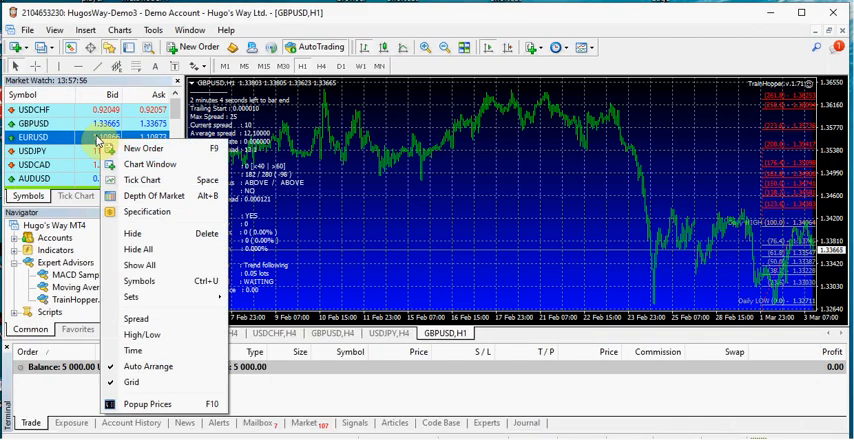
mouse_move(140, 282)
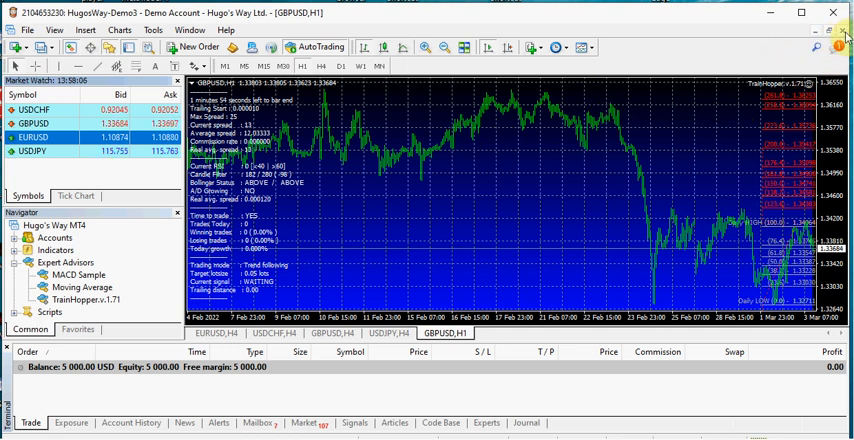
mouse_move(392, 333)
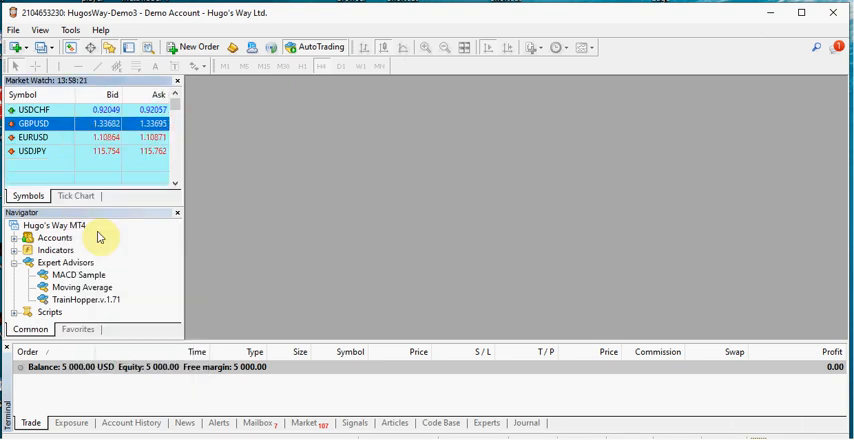
mouse_move(84, 160)
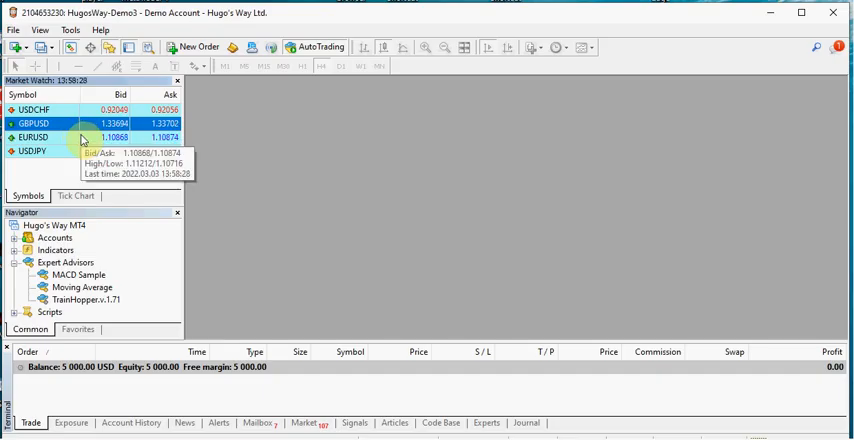
right_click(33, 137)
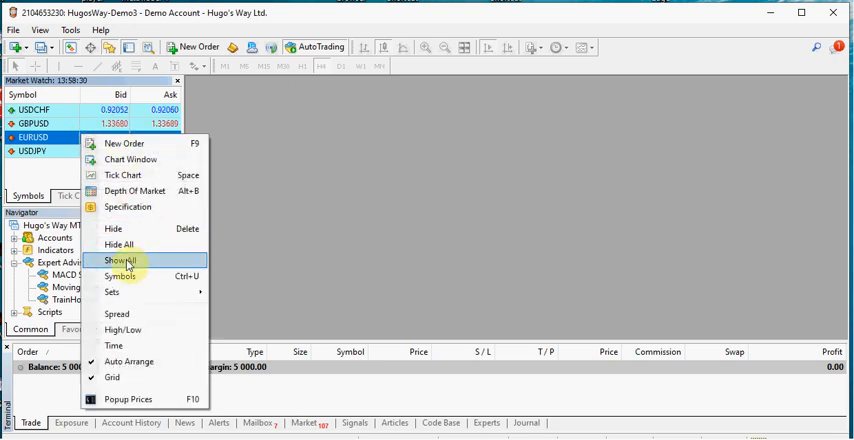
click(119, 260)
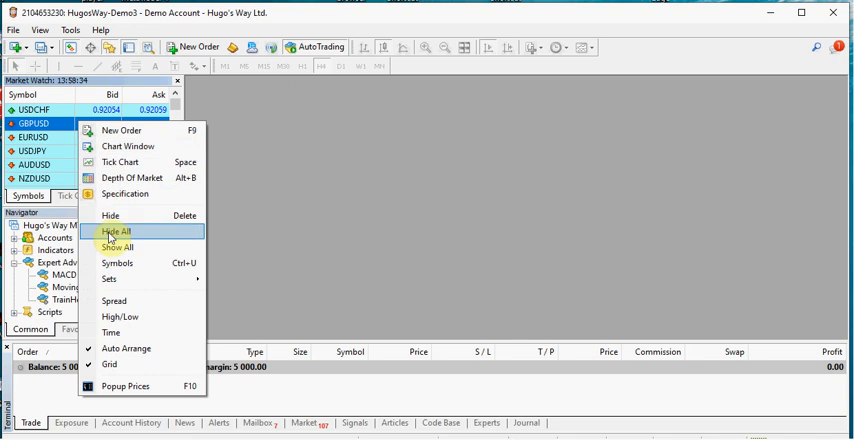
click(117, 232)
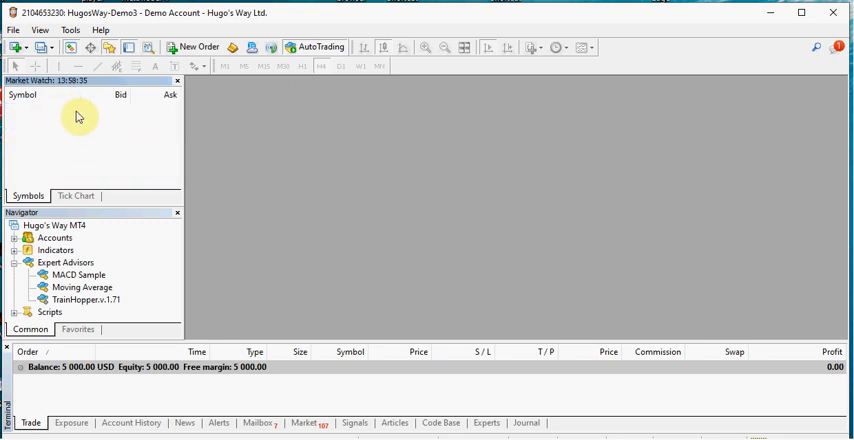
Show DOTUSD from the Cryptos group in Symbols and open its hourly chart.
right_click(80, 118)
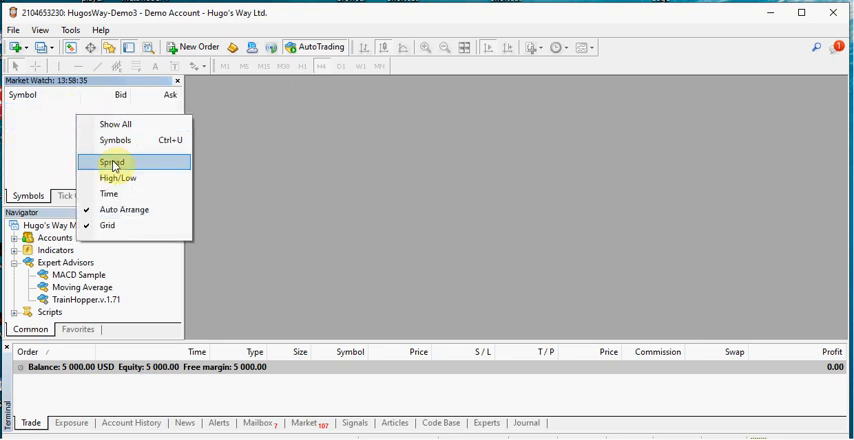
click(115, 139)
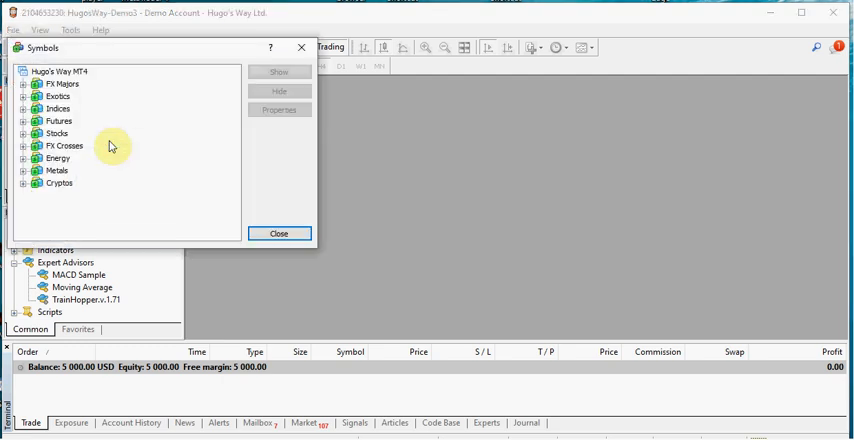
mouse_move(26, 193)
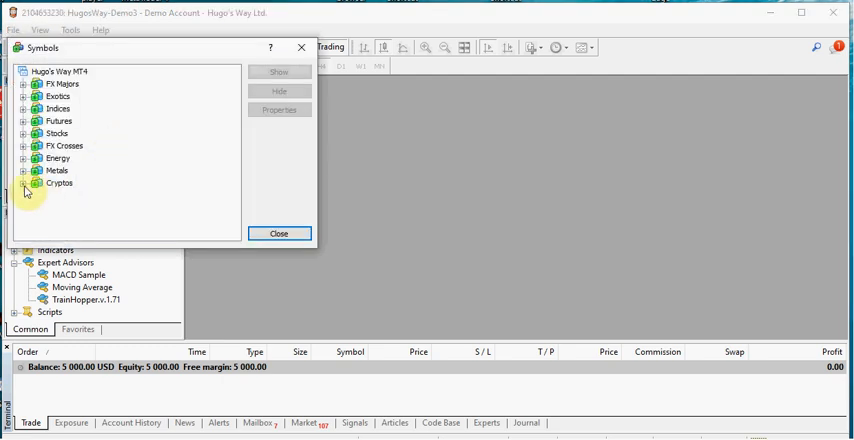
click(24, 183)
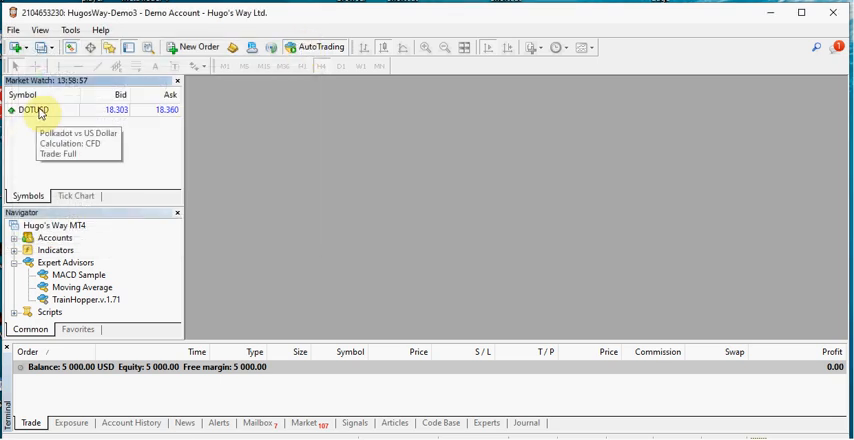
double_click(33, 109)
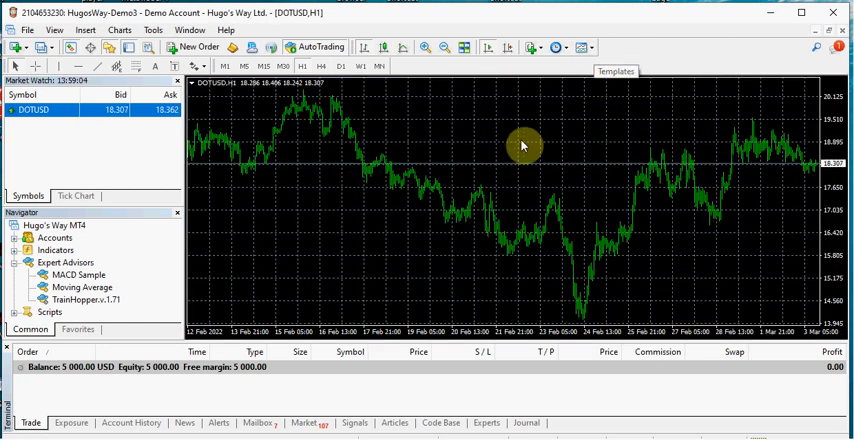
Switch the DOTUSD chart to M1 and attach TrainHopper.v.1.71.
click(583, 47)
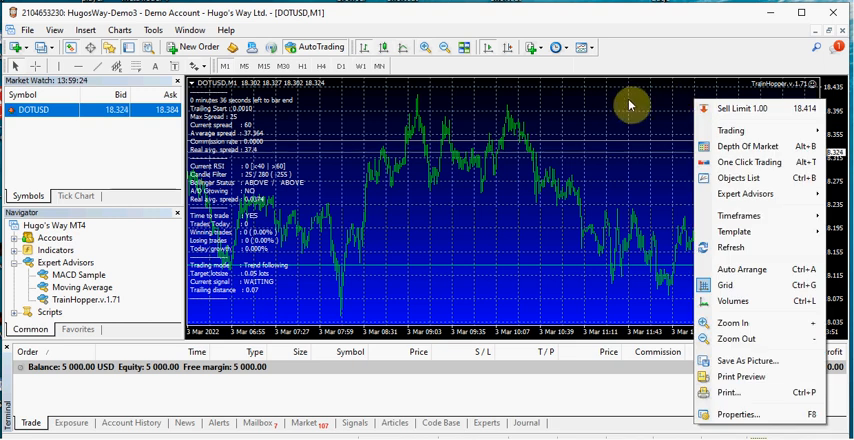
mouse_move(597, 120)
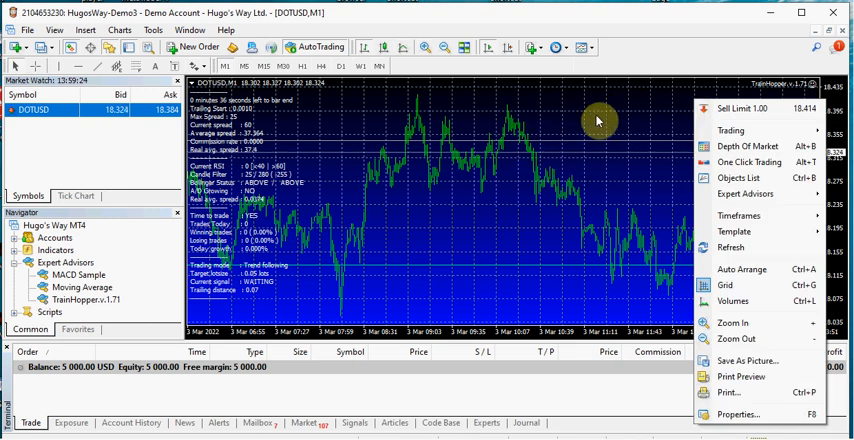
mouse_move(745, 130)
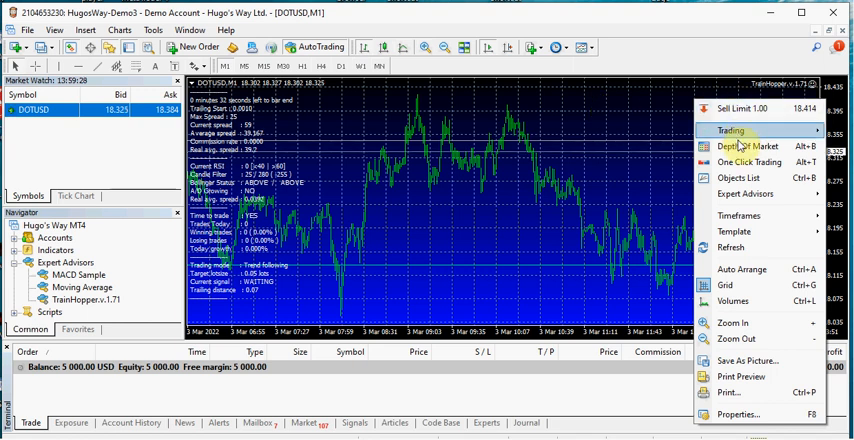
mouse_move(745, 194)
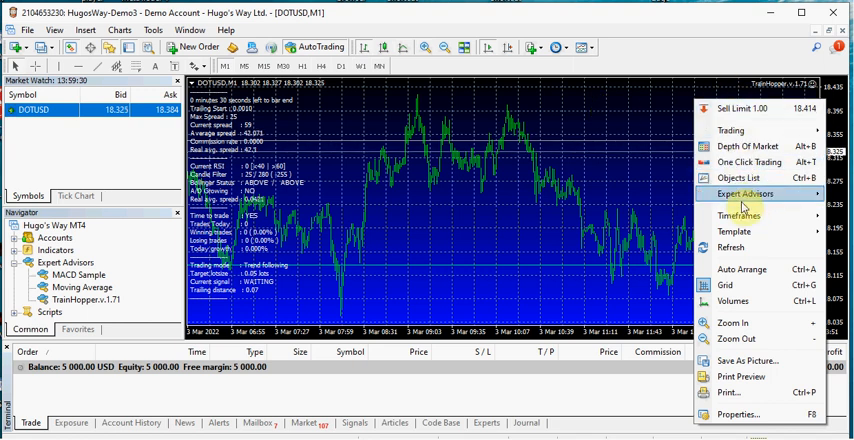
mouse_move(745, 194)
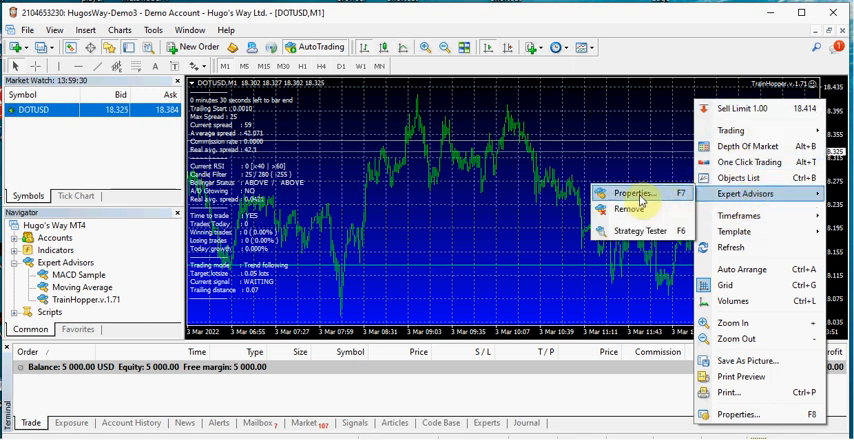
Load the Desktop .set file on TrainHopper's Inputs tab: Pullback mode, 1.00 lot target.
click(630, 193)
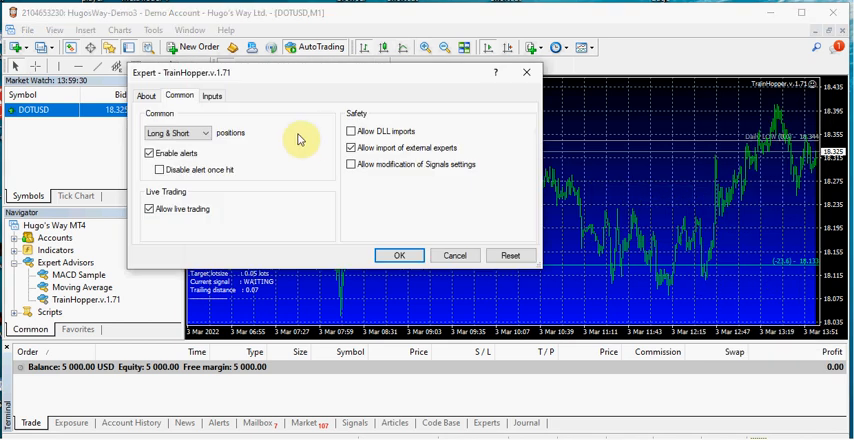
click(211, 95)
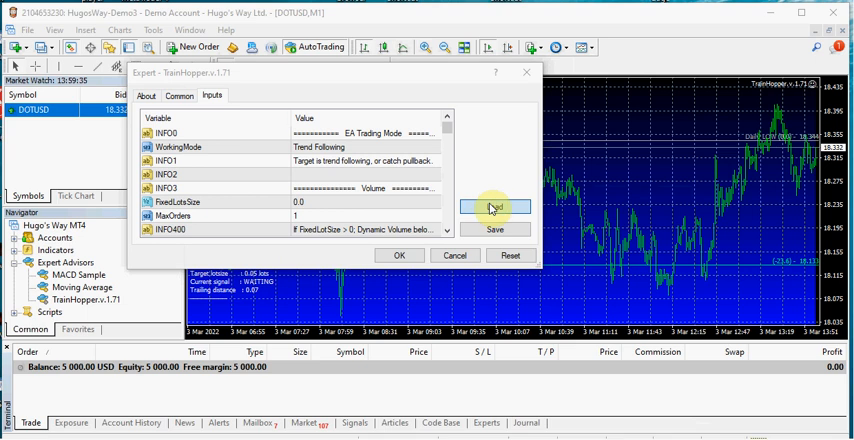
click(494, 207)
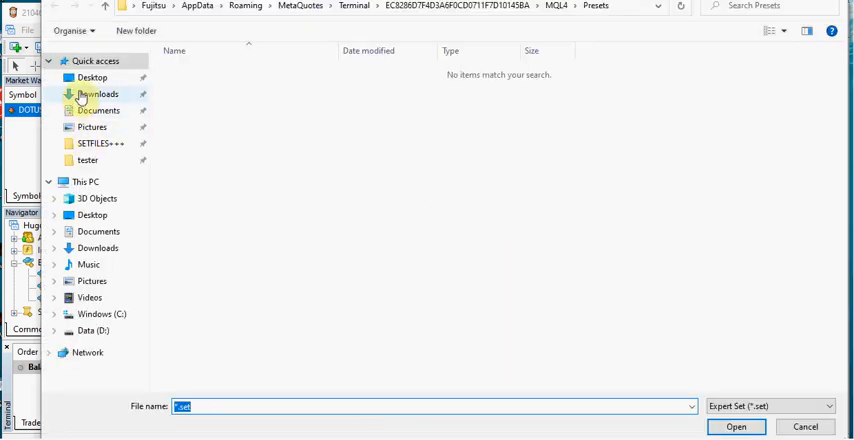
click(91, 77)
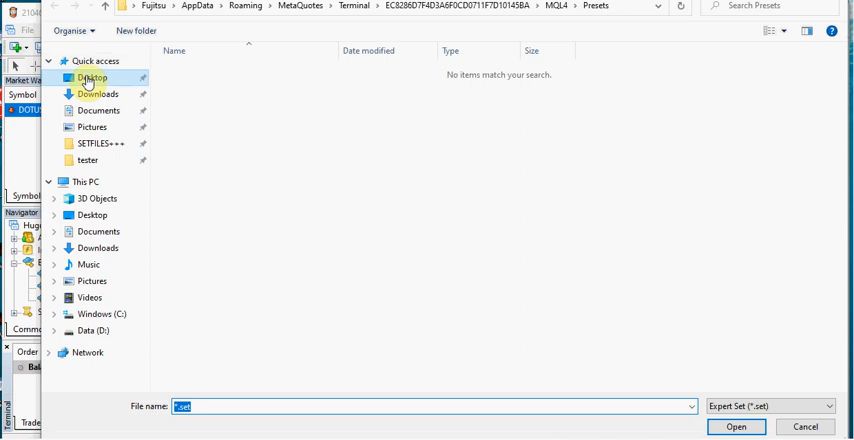
click(93, 77)
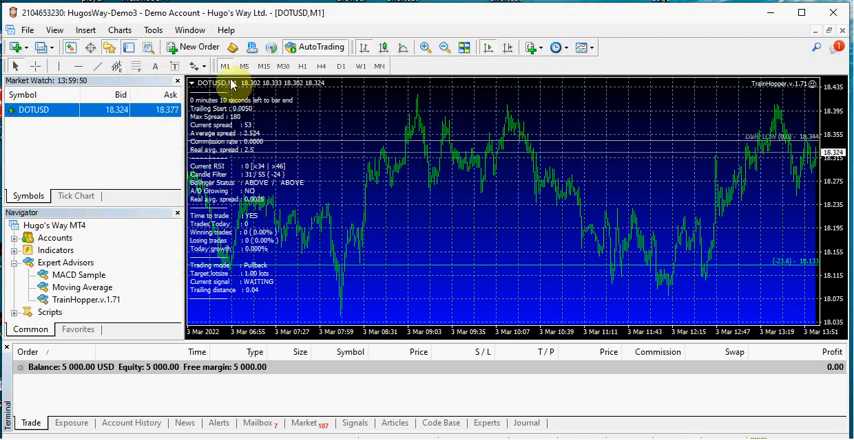
mouse_move(385, 217)
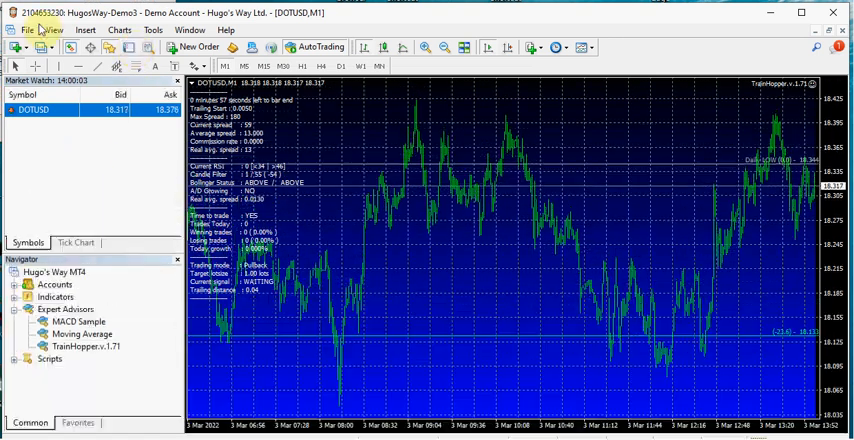
mouse_move(138, 66)
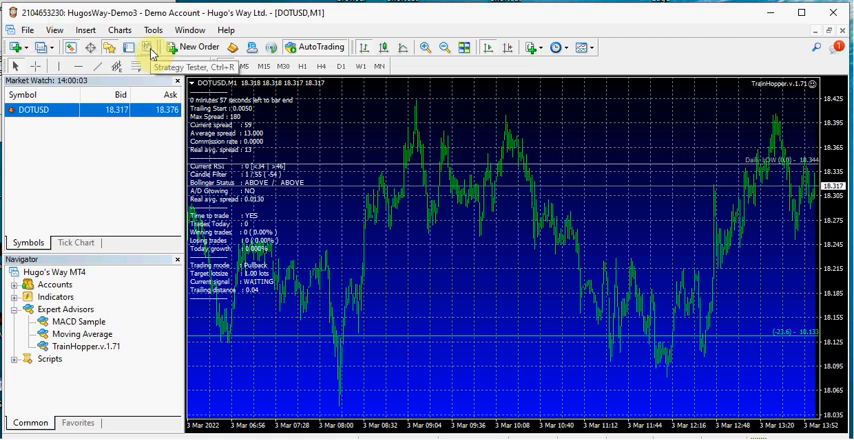
Close the Terminal and open the Strategy Tester (Ctrl+R).
click(148, 47)
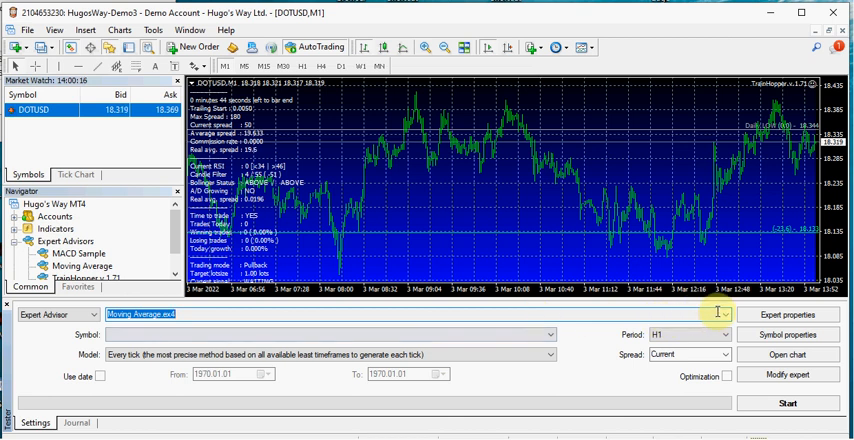
Select TrainHopper.v.1.71.ex4 as the tester's expert and begin setting the test dates.
click(720, 314)
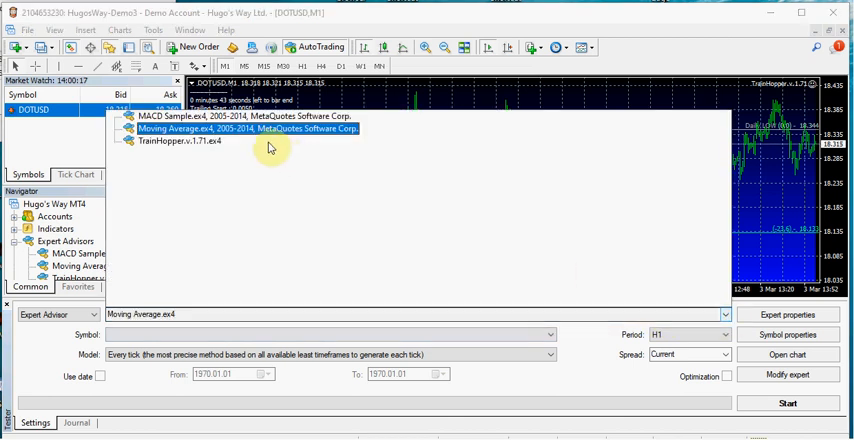
click(178, 141)
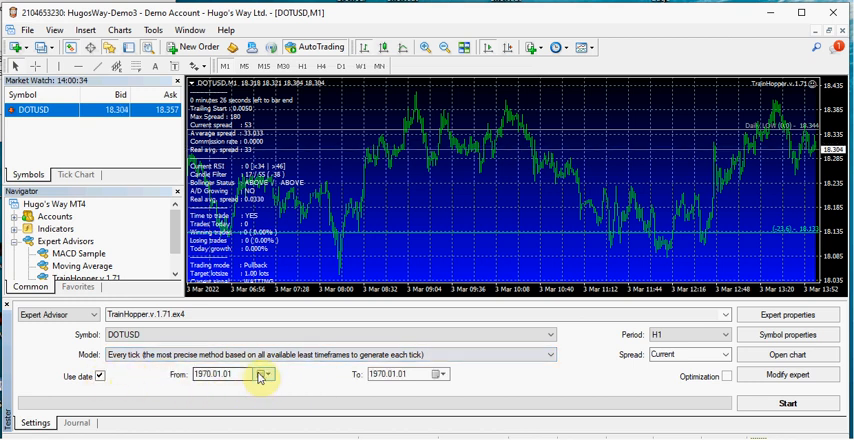
click(262, 373)
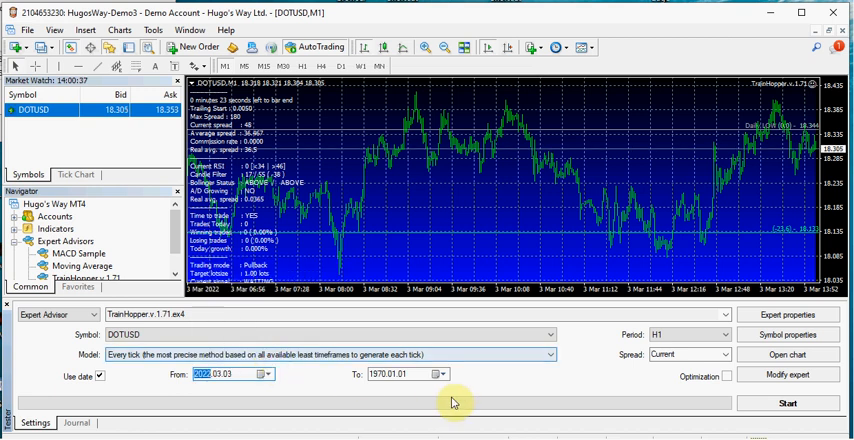
click(438, 373)
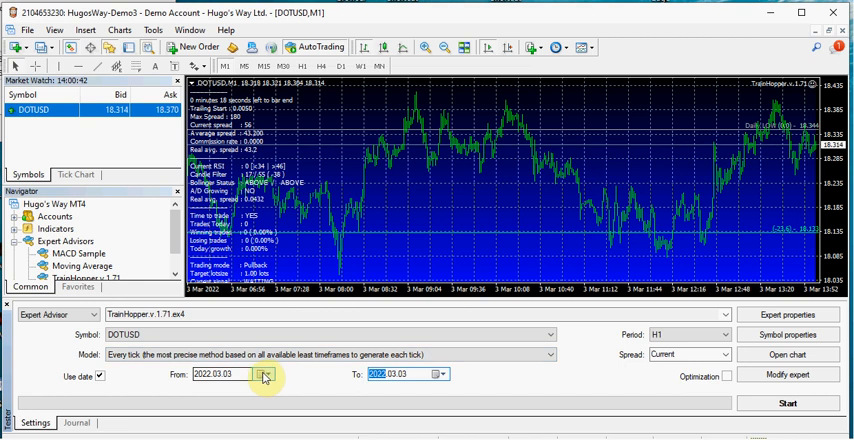
Set the test start date to 1 February 2022 and the period to M5.
click(263, 374)
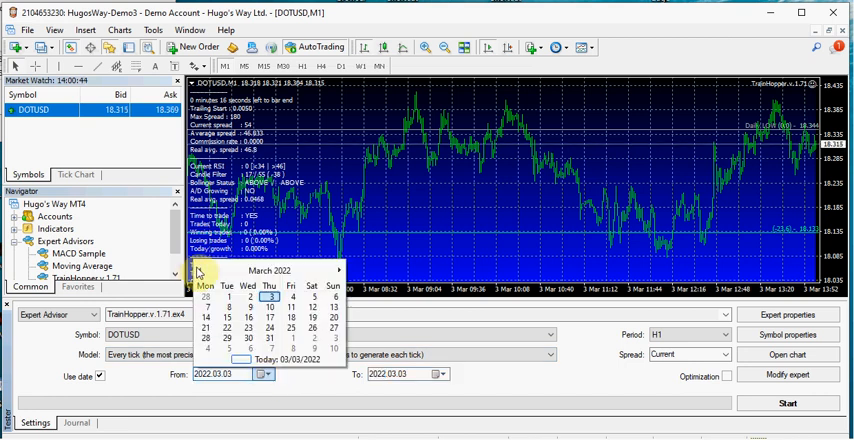
click(200, 270)
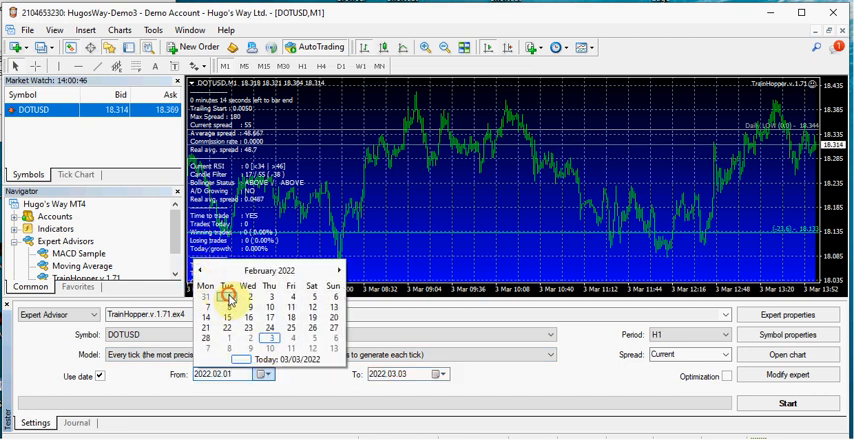
click(226, 317)
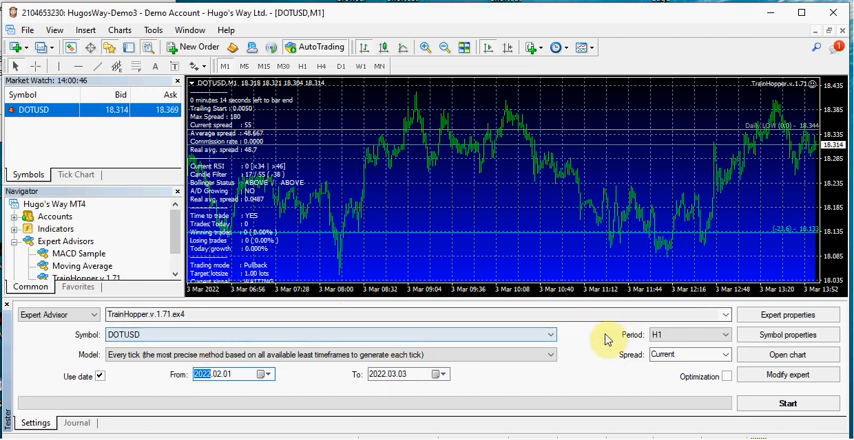
mouse_move(570, 168)
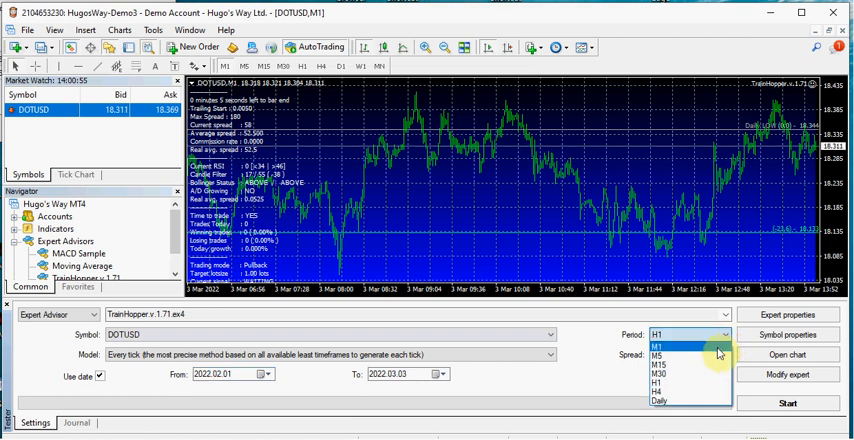
click(657, 346)
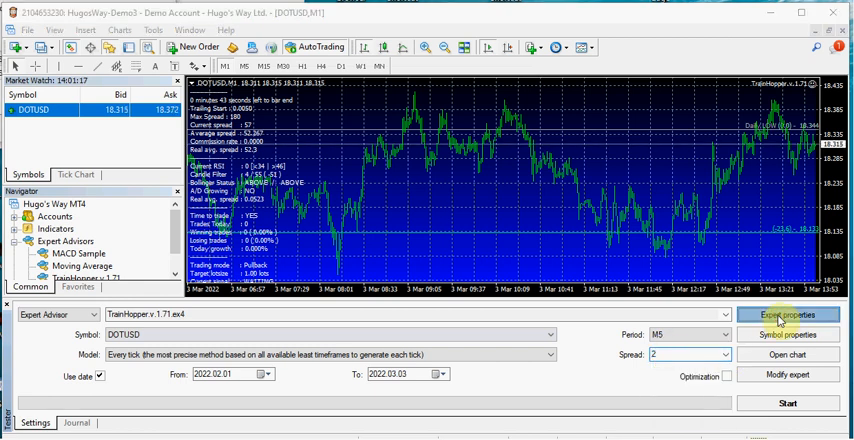
Load a saved set file into TrainHopper's Inputs and confirm the expert properties.
click(789, 315)
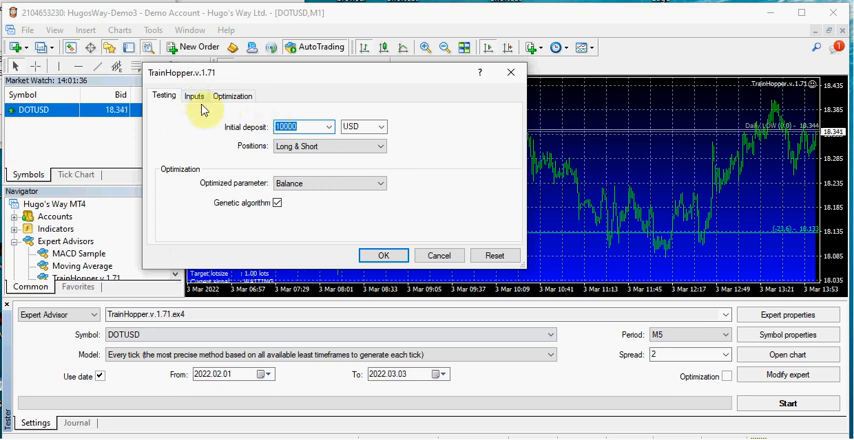
click(192, 95)
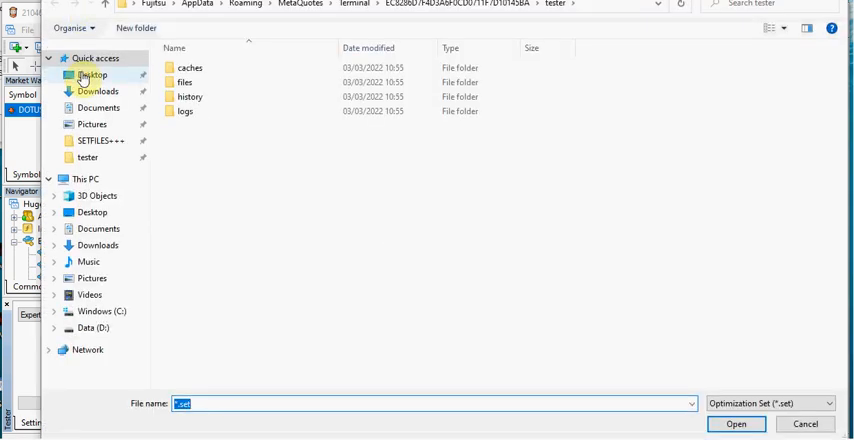
click(92, 74)
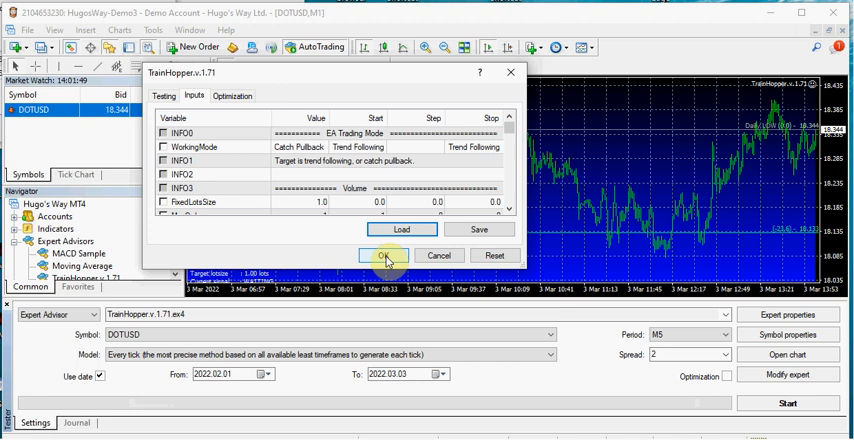
click(385, 255)
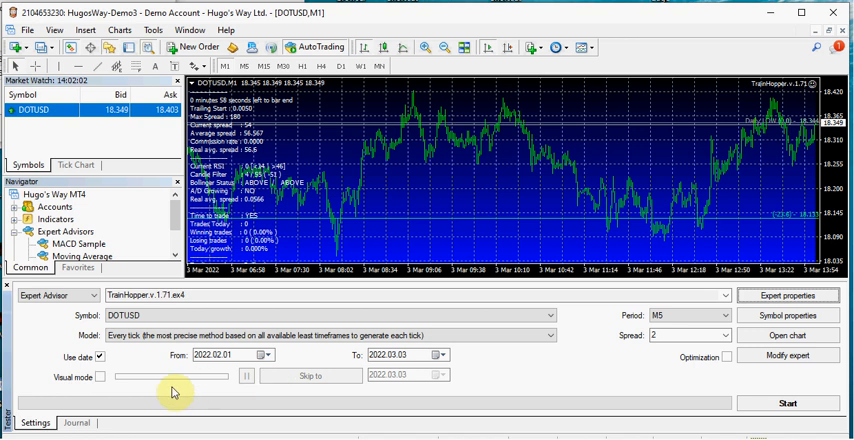
mouse_move(205, 385)
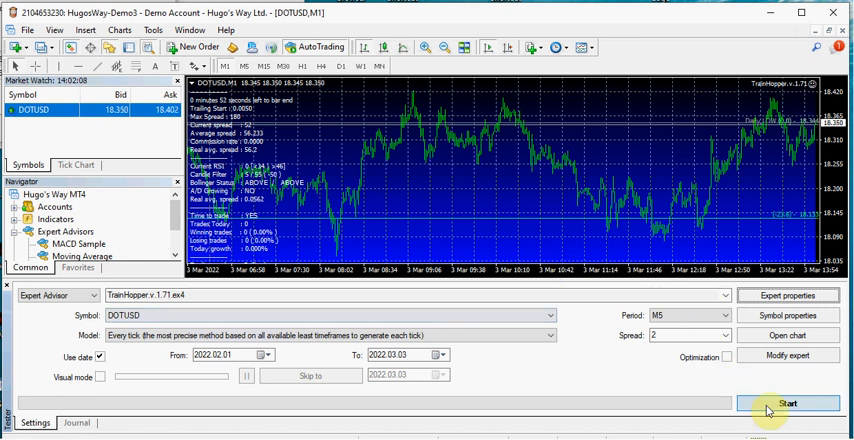
Start and stop a TrainHopper backtest on DOTUSD, then tick Visual mode.
click(788, 403)
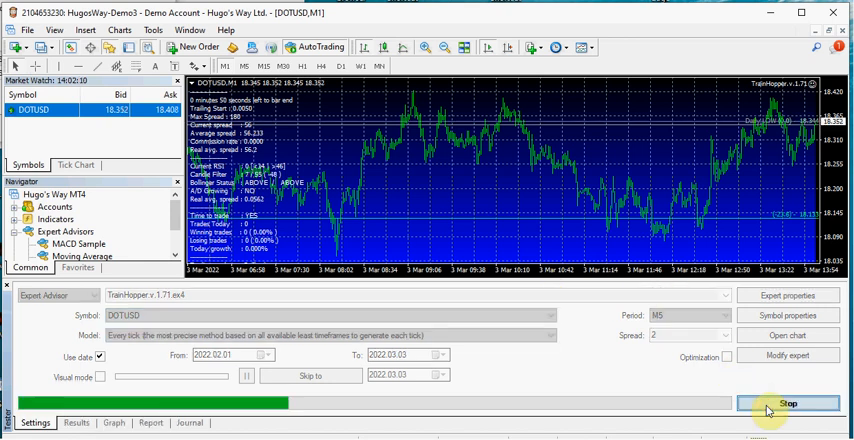
click(788, 403)
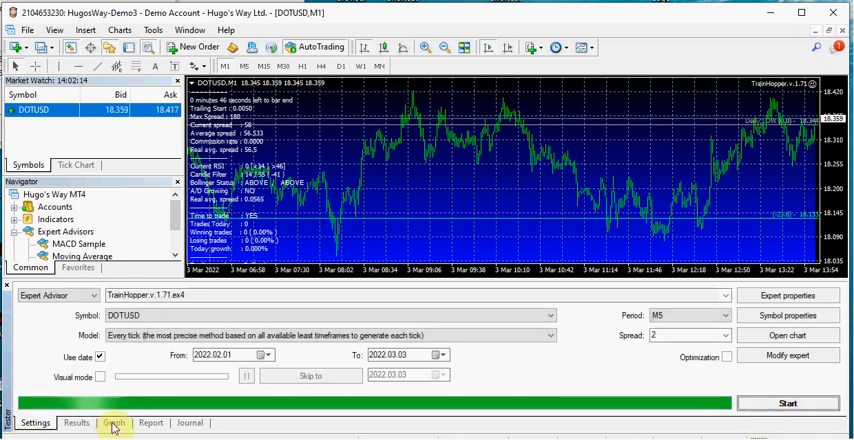
click(113, 422)
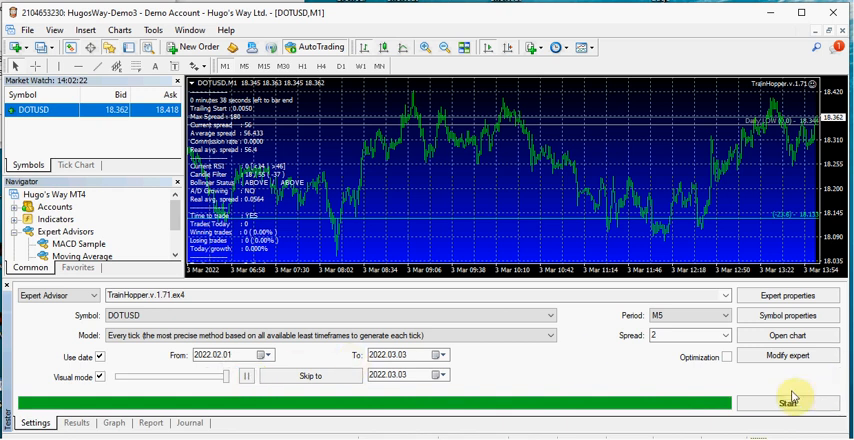
Run the visual backtest on the DOTUSD,M5 chart and stop it after watching trades.
click(787, 404)
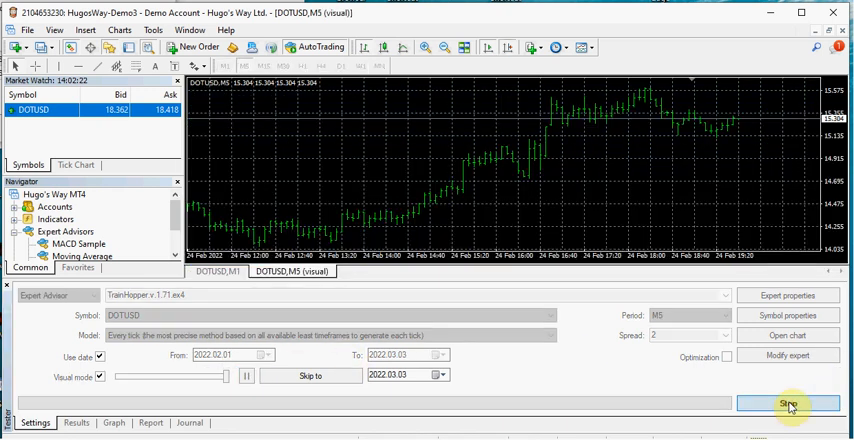
click(788, 403)
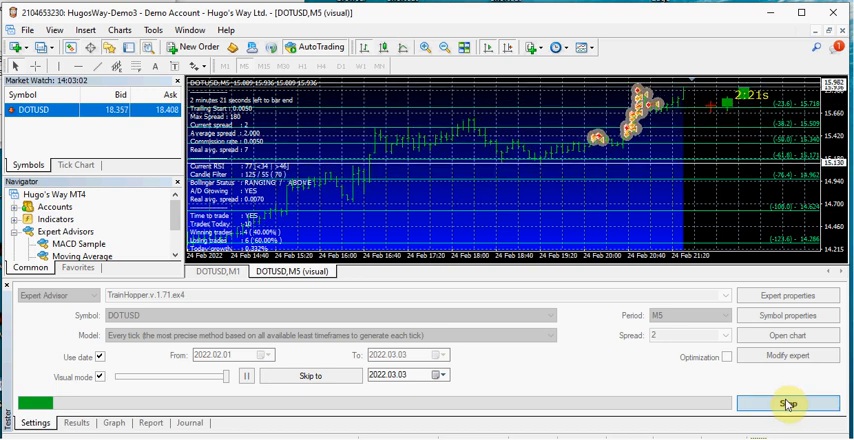
click(788, 403)
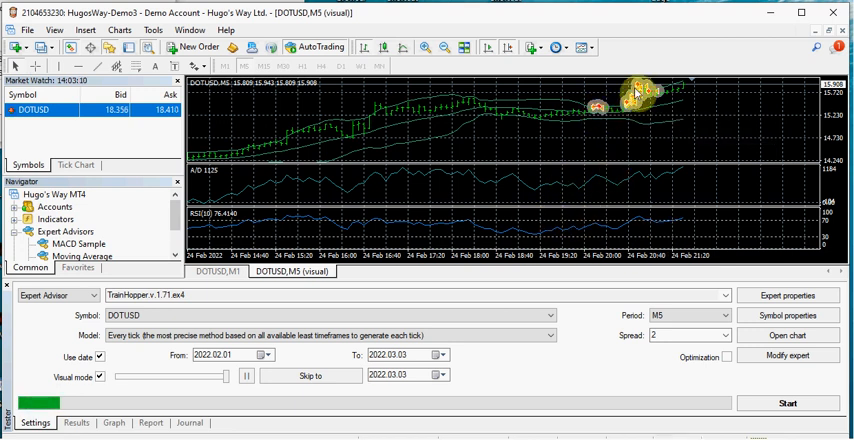
mouse_move(632, 174)
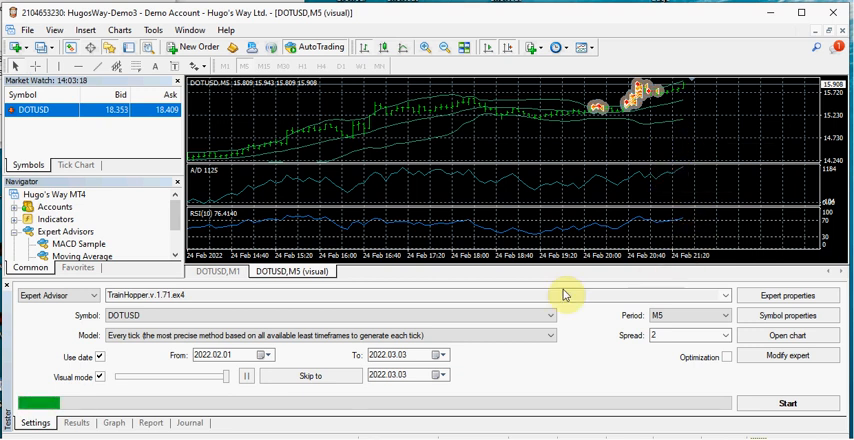
mouse_move(218, 272)
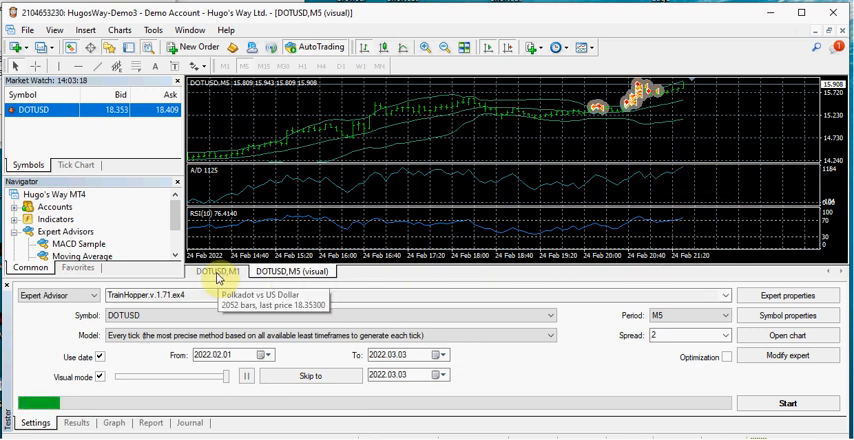
Bring the live DOTUSD,M1 chart to the front and show the Tools menu.
click(214, 271)
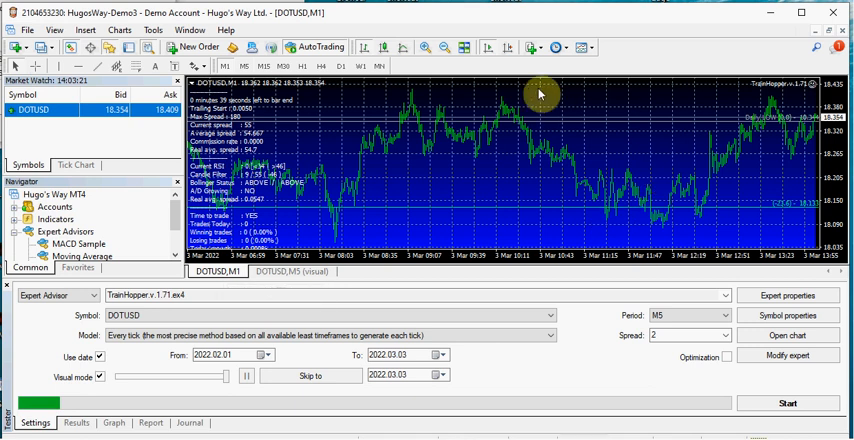
mouse_move(485, 48)
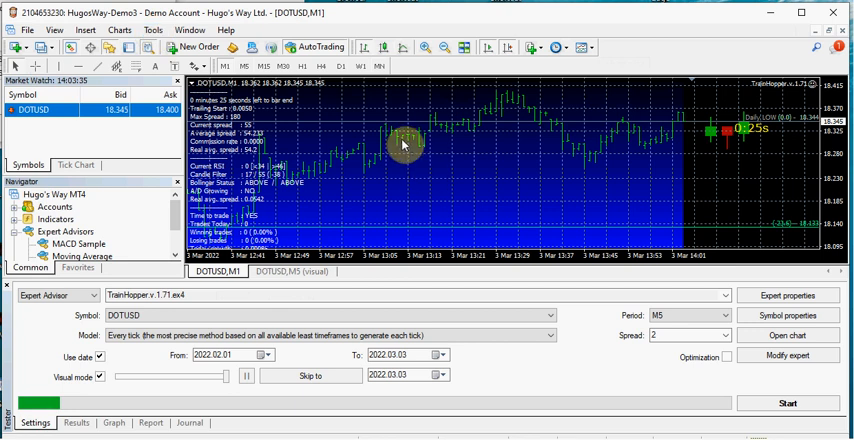
mouse_move(406, 214)
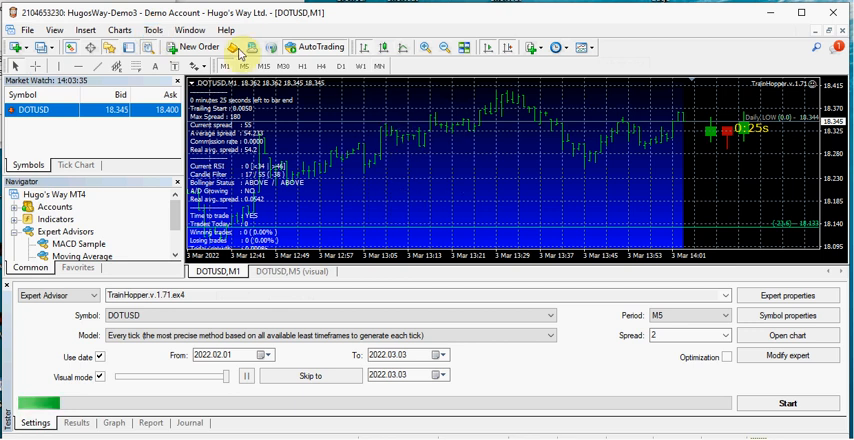
click(152, 29)
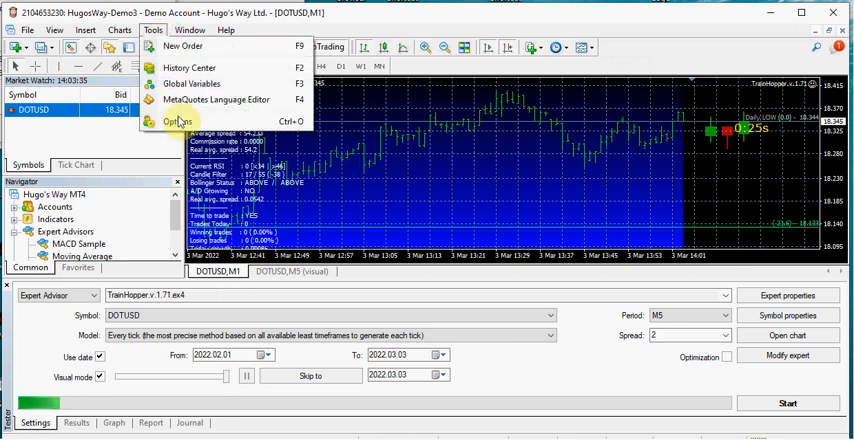
click(184, 121)
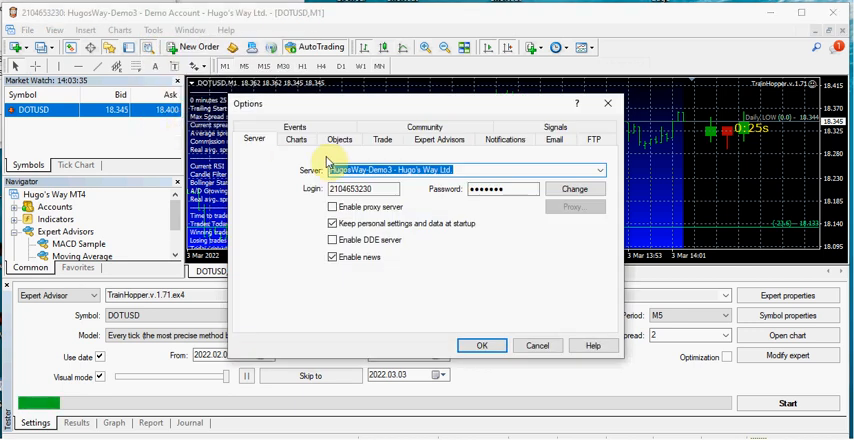
click(504, 139)
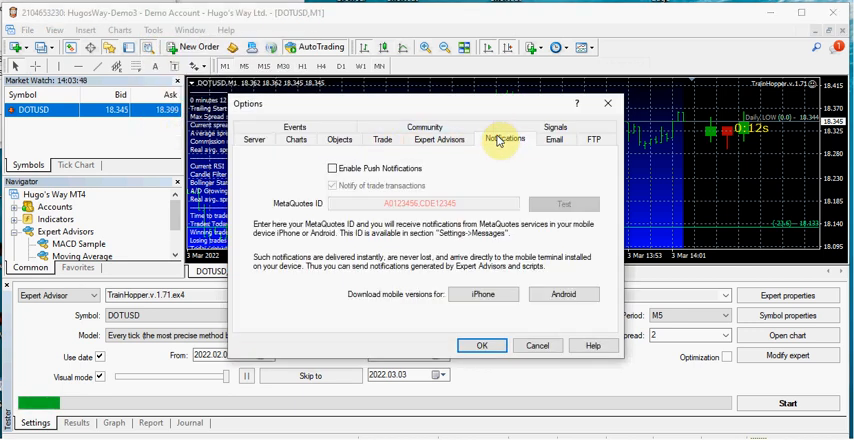
click(333, 168)
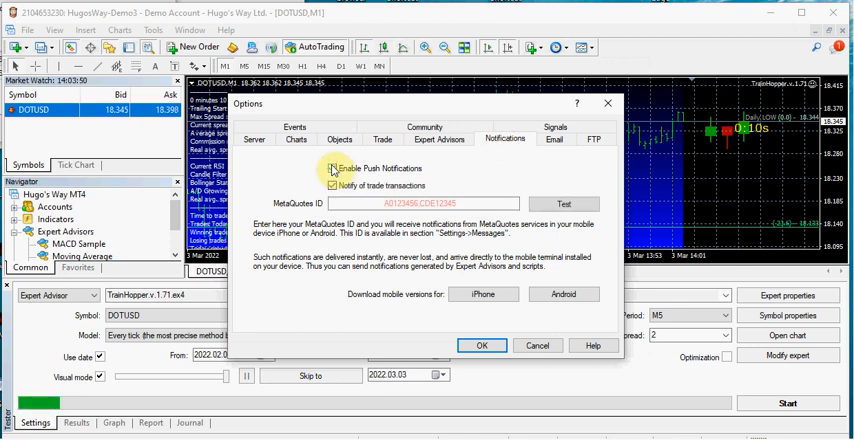
click(333, 168)
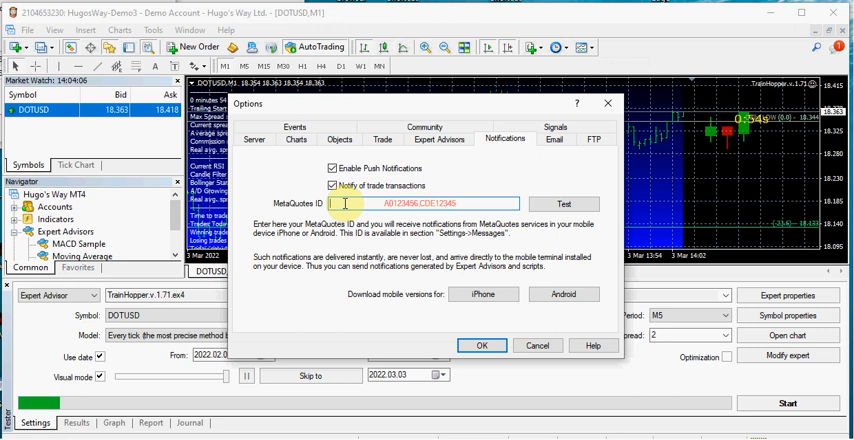
text(ASDE)
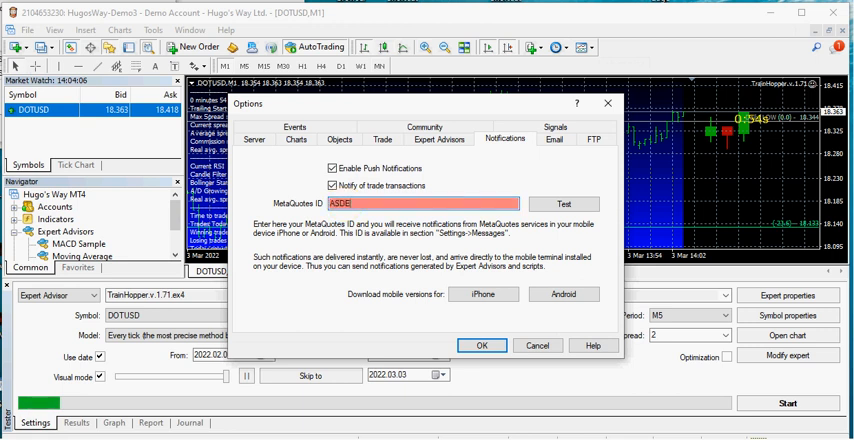
text(7)
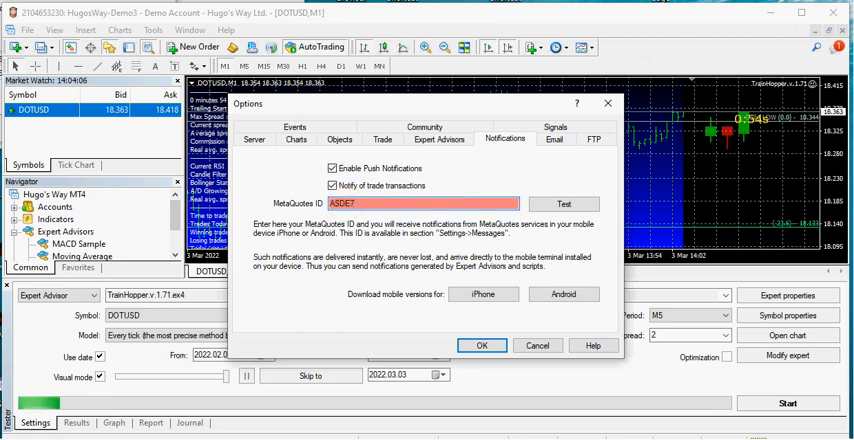
text(BGFJGF)
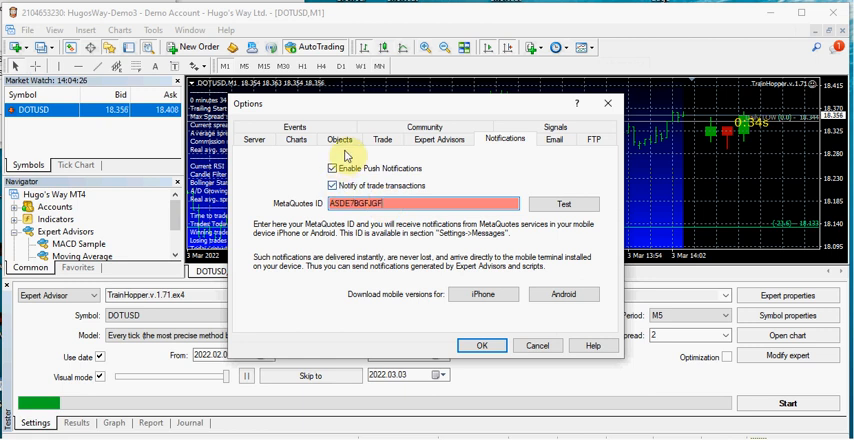
click(332, 168)
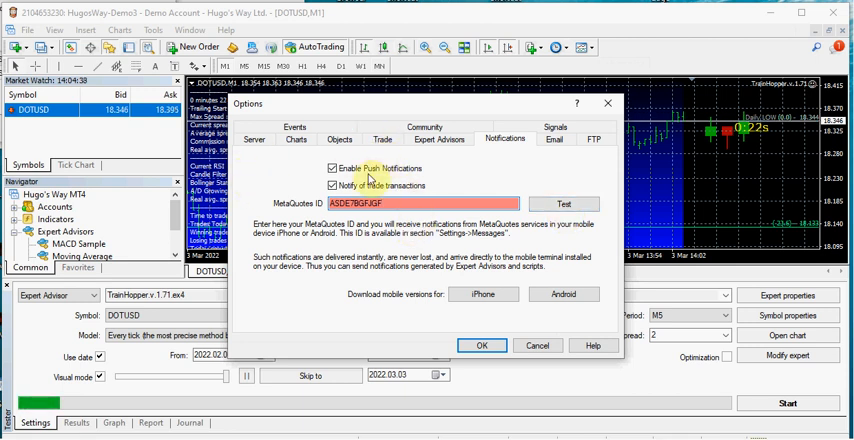
click(481, 345)
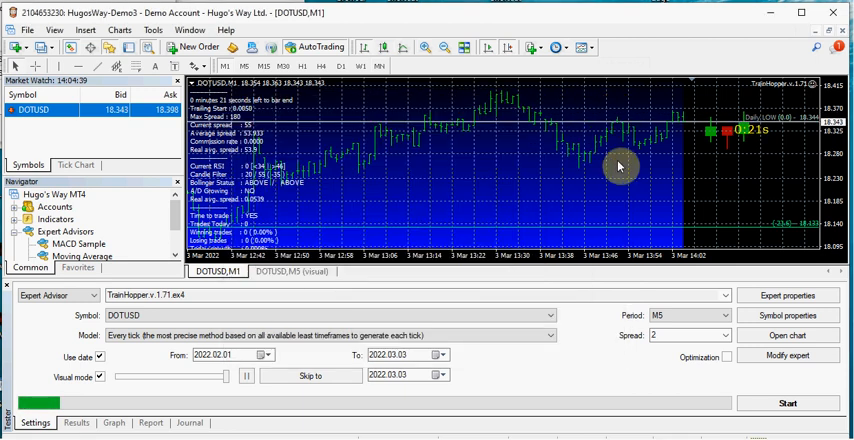
mouse_move(368, 166)
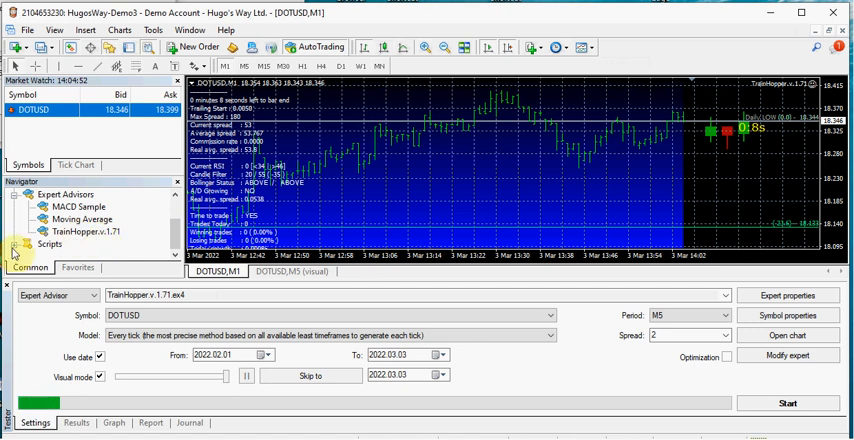
click(27, 30)
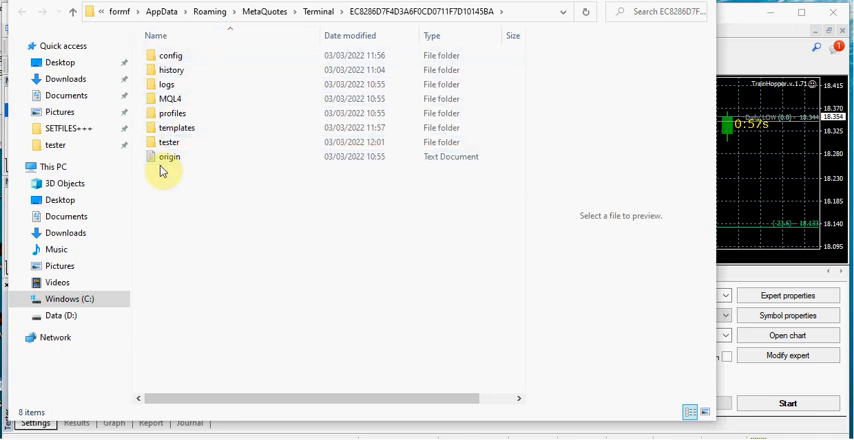
mouse_move(250, 204)
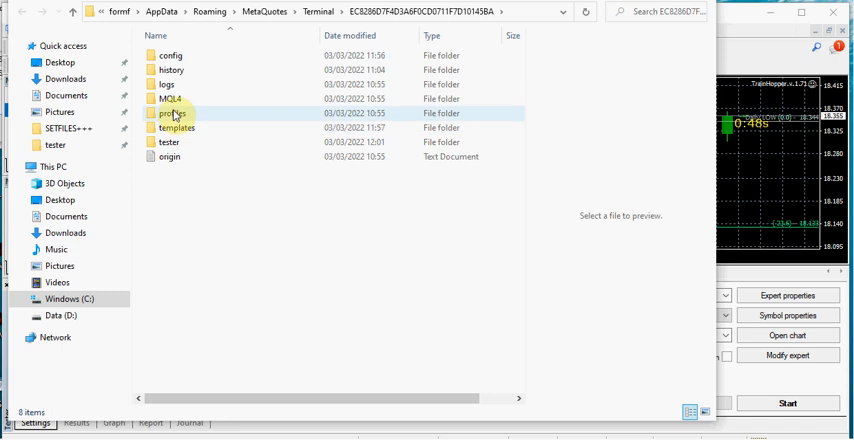
Open the MQL4 folder and browse its Experts, Indicators and Scripts subfolders.
click(168, 98)
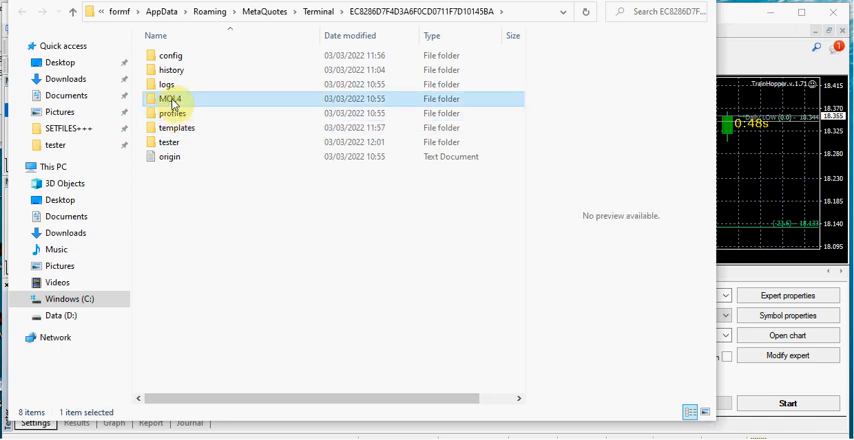
double_click(168, 98)
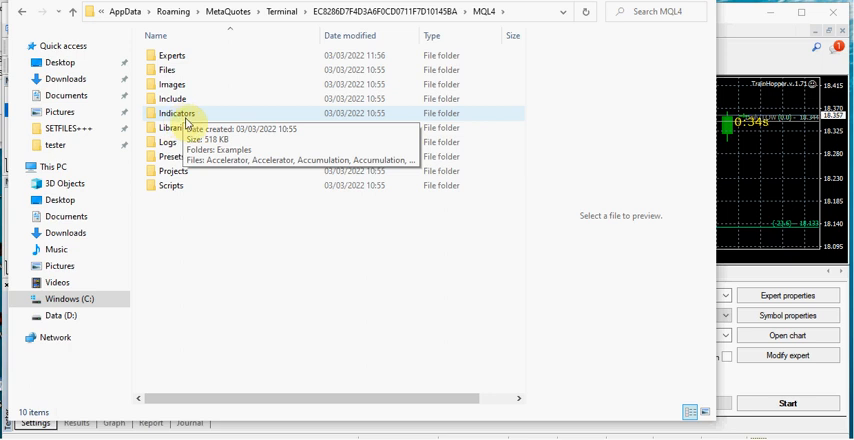
mouse_move(165, 286)
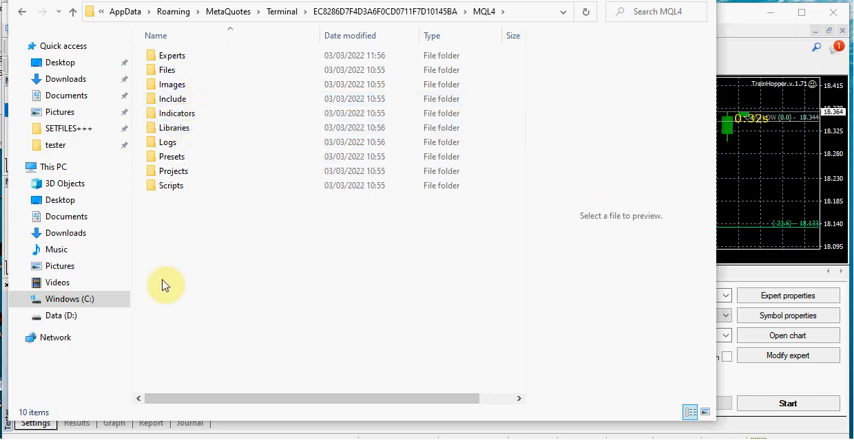
click(172, 99)
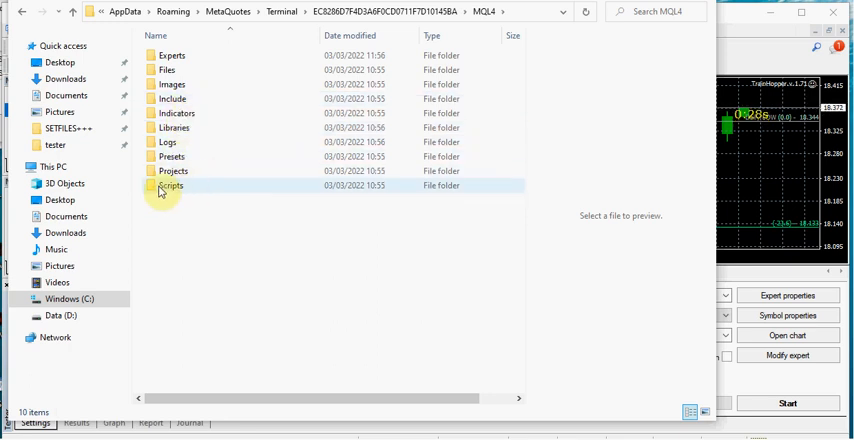
mouse_move(171, 186)
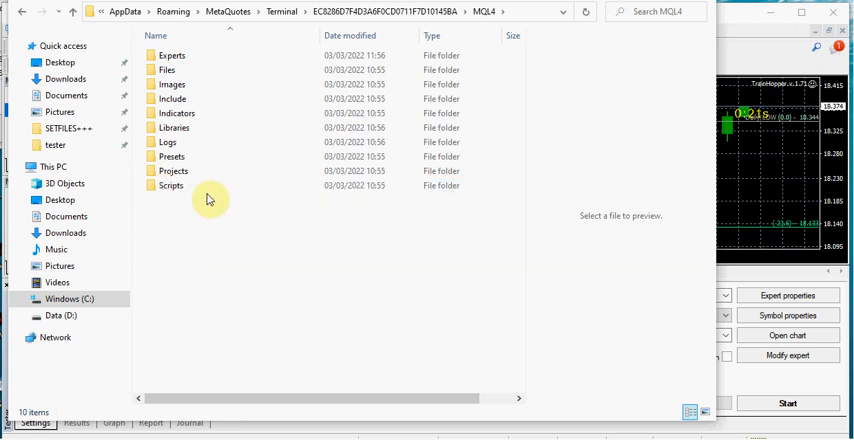
click(171, 186)
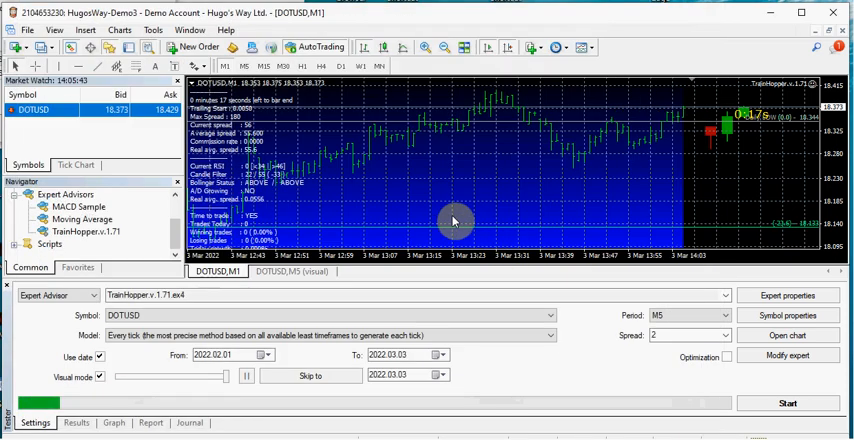
mouse_move(435, 167)
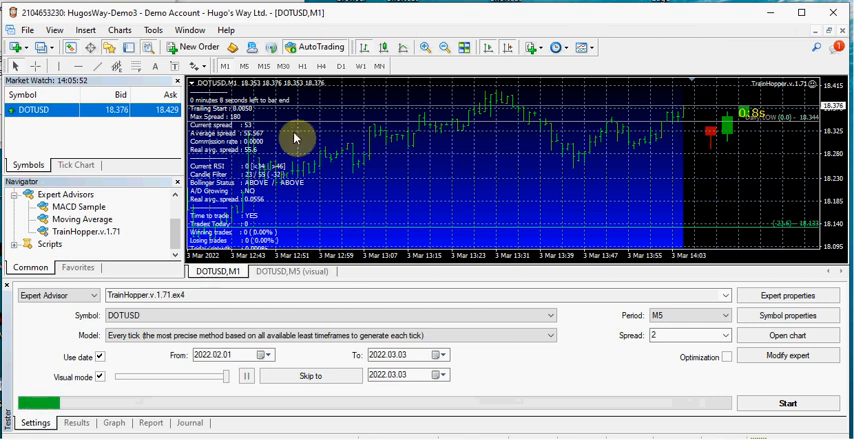
mouse_move(433, 152)
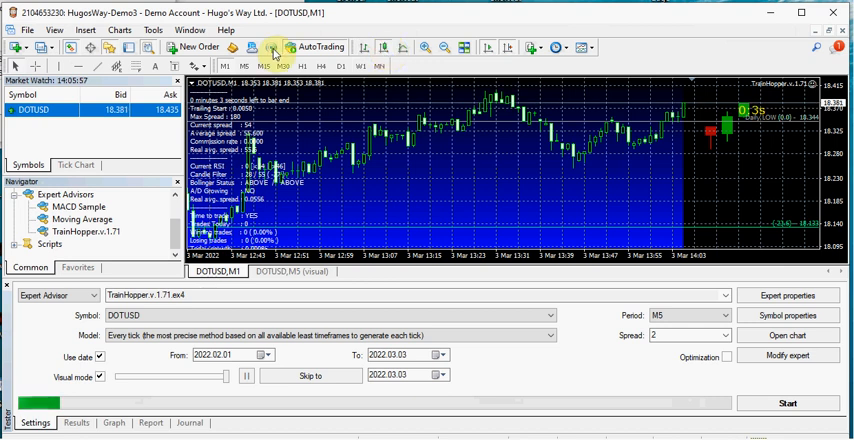
click(152, 29)
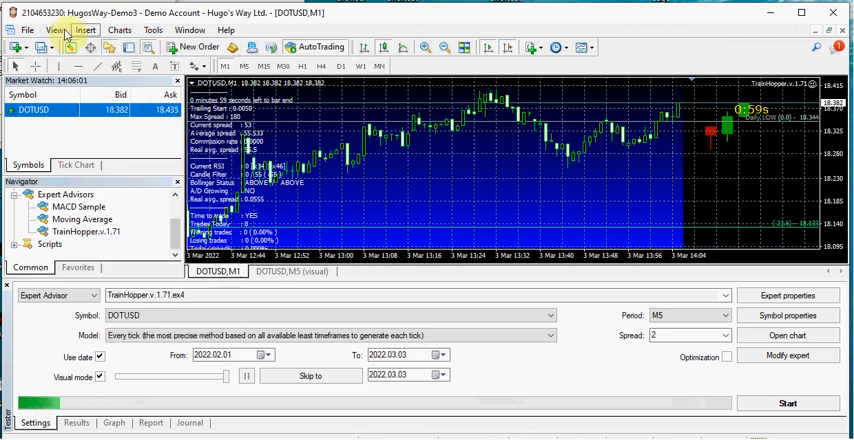
Insert a Moving Average with period 89 and a thick magenta line.
click(84, 30)
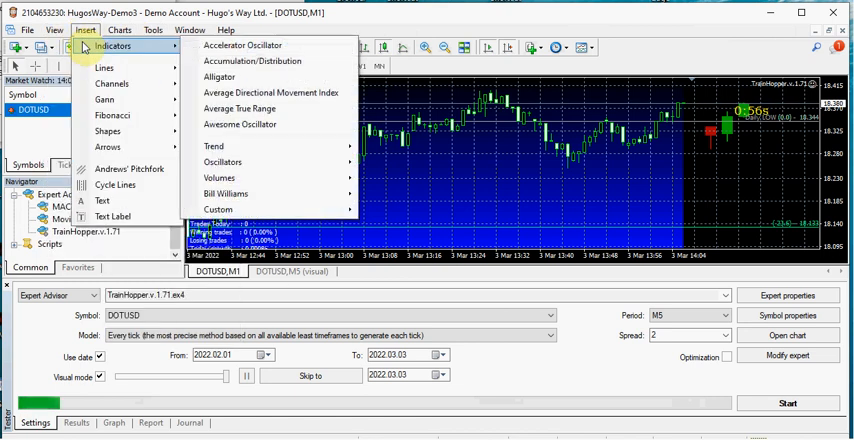
mouse_move(238, 108)
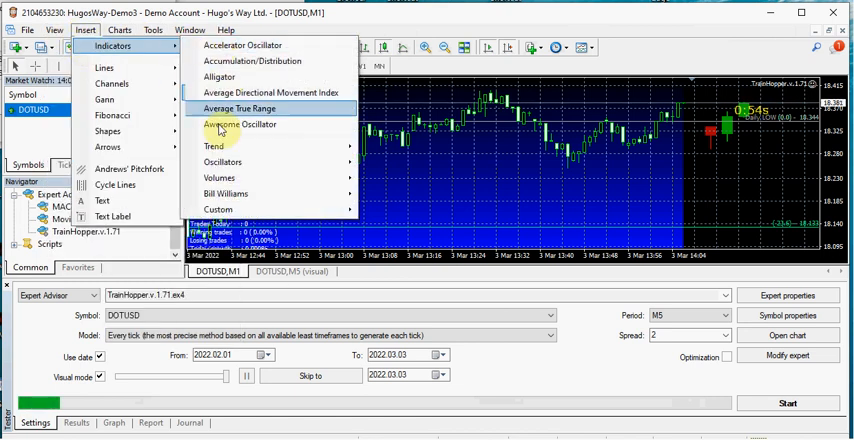
mouse_move(214, 146)
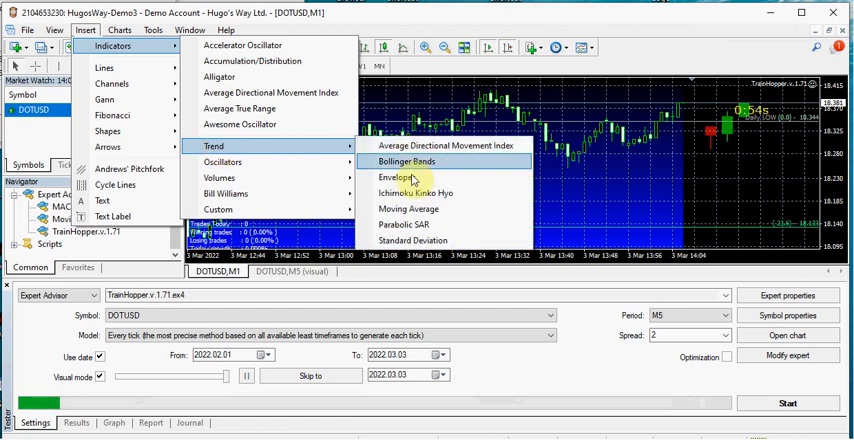
click(408, 161)
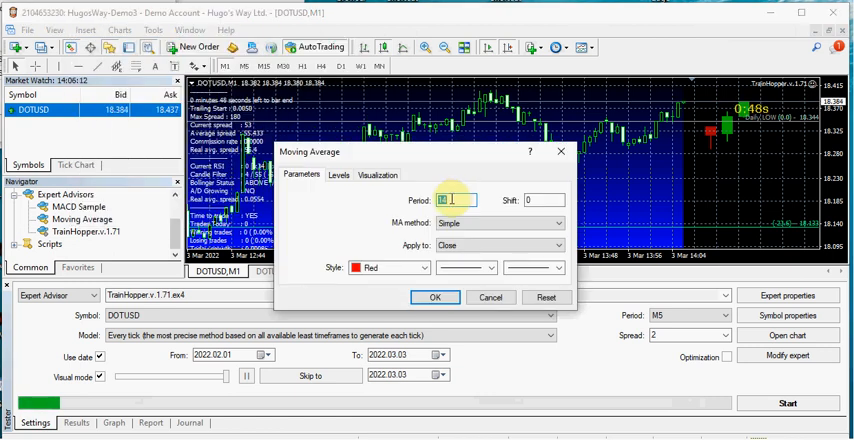
text(89)
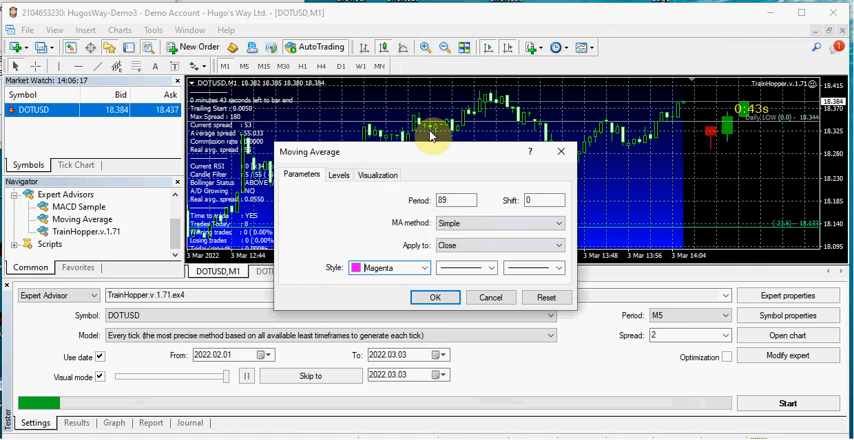
click(553, 267)
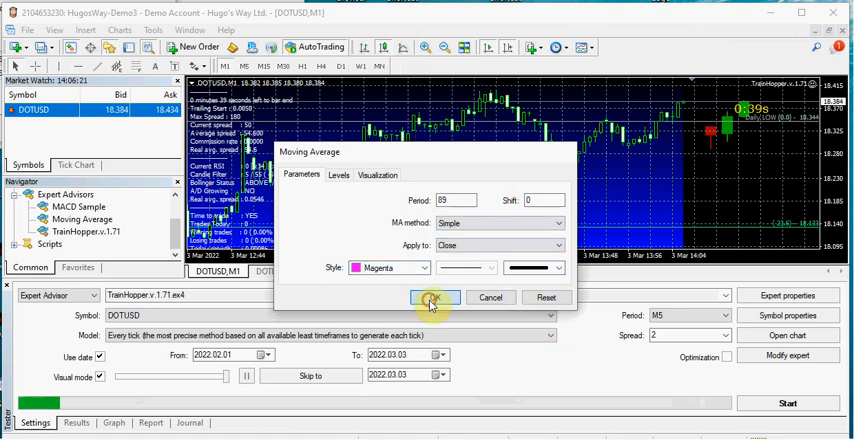
click(432, 297)
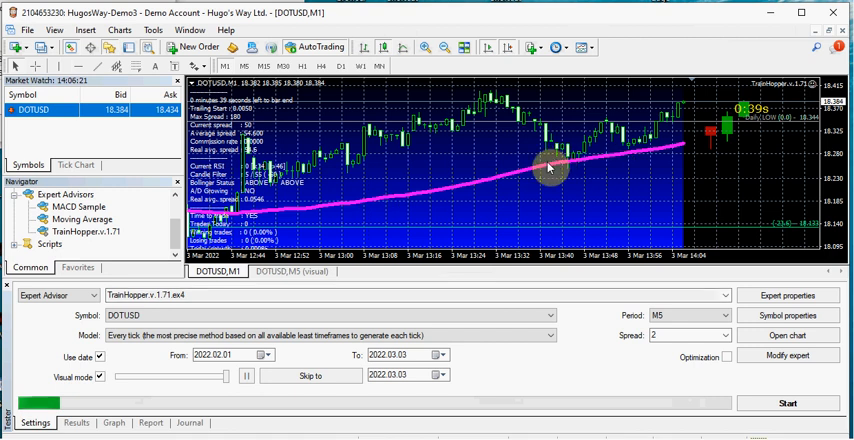
Edit the MA(89) properties to period 10 with a yellow line.
right_click(548, 168)
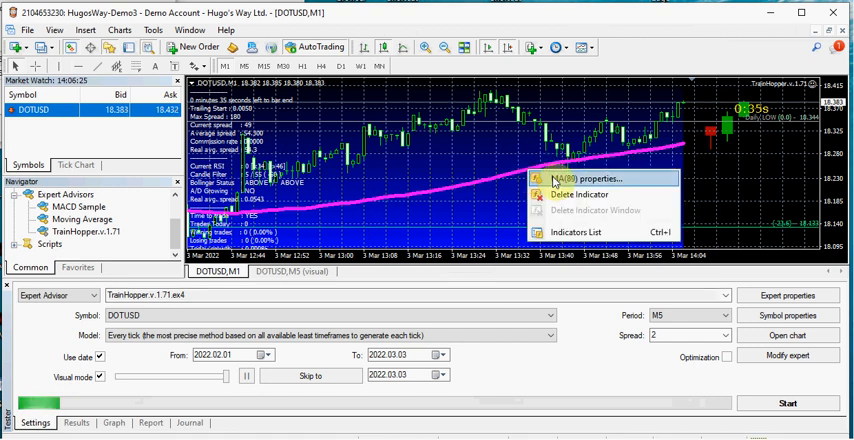
click(584, 178)
text(10)
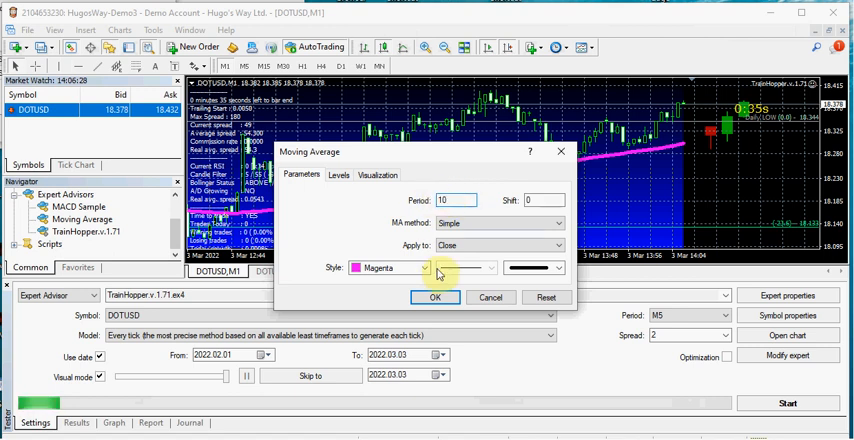
click(426, 268)
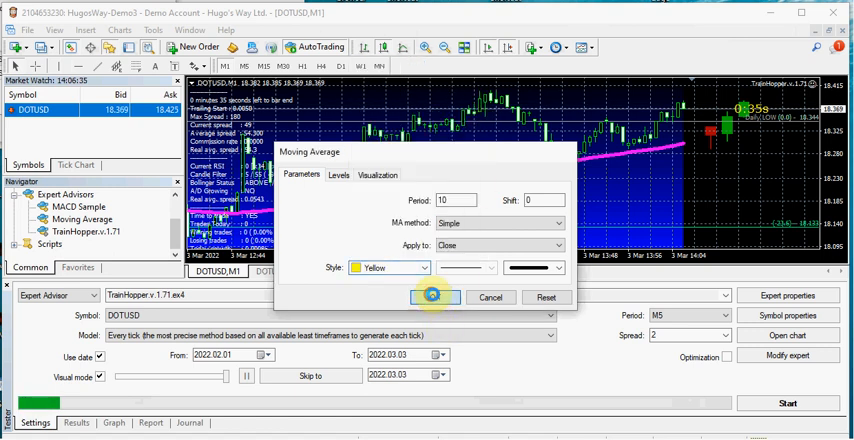
click(435, 297)
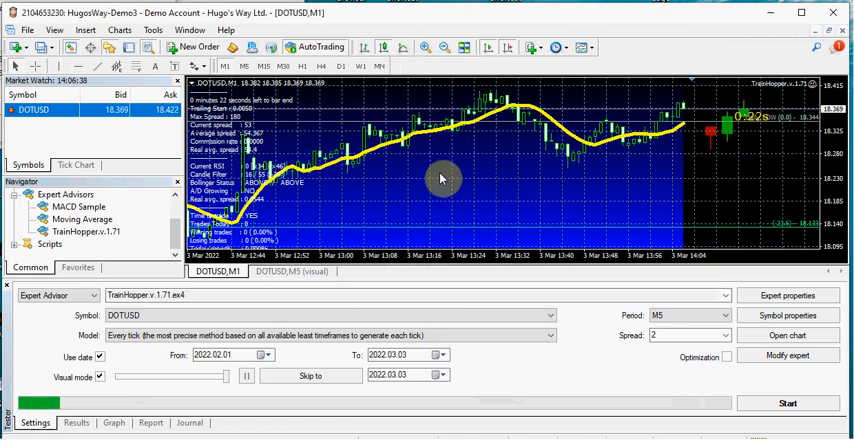
mouse_move(635, 188)
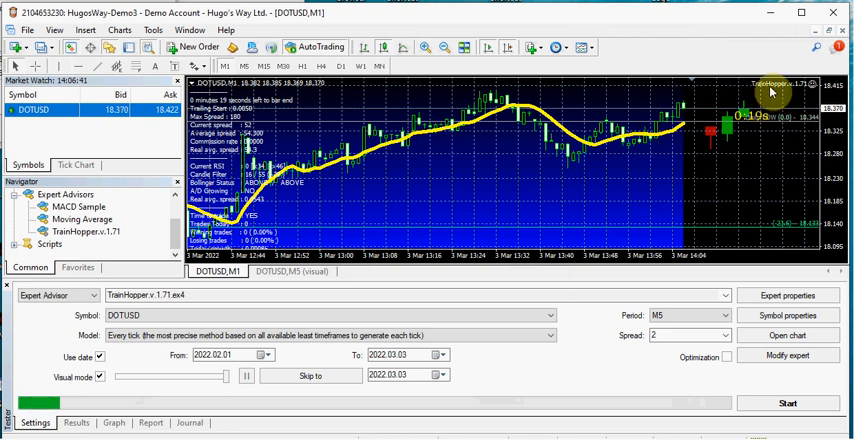
mouse_move(293, 154)
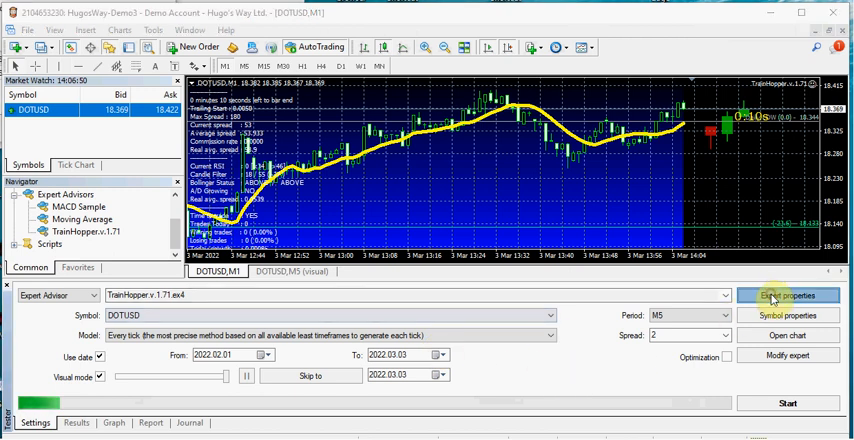
Set TrainHopper's Session 1 StartHour to 10 and StartMinute to 22.
click(788, 295)
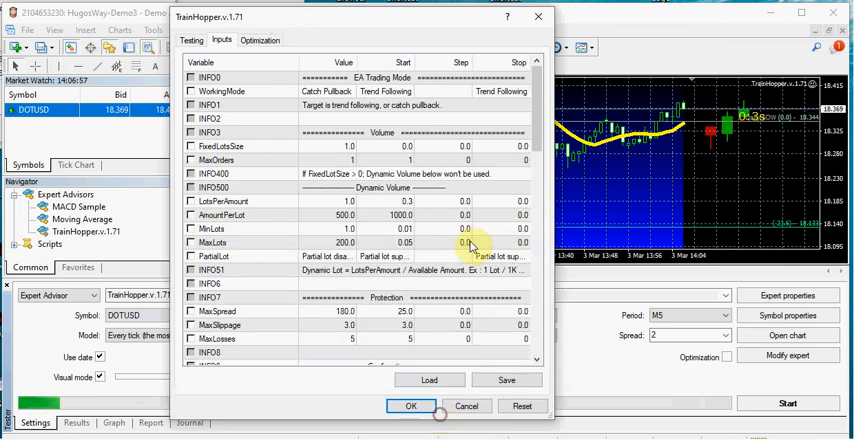
scroll(down, 3)
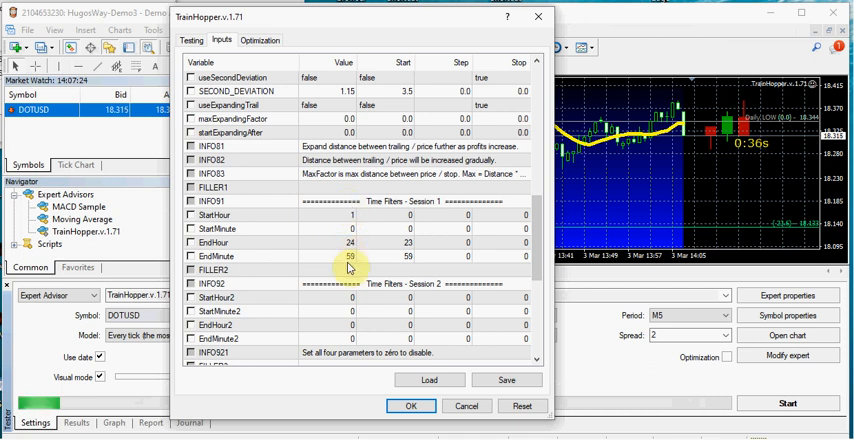
click(350, 215)
text(0)
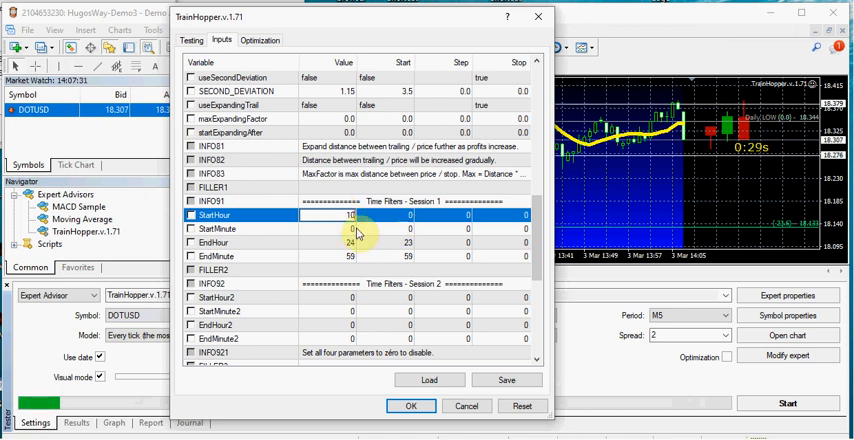
click(350, 228)
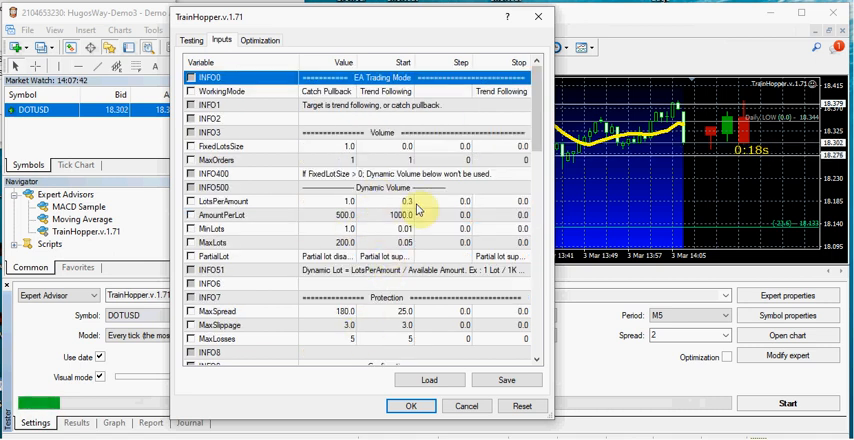
Set the Session 1 EndHour to 12 and EndMinute to 53.
scroll(down, 3)
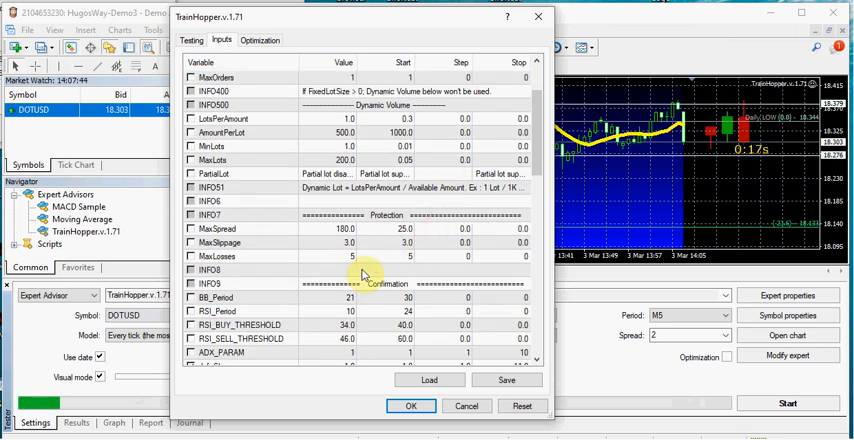
scroll(down, 3)
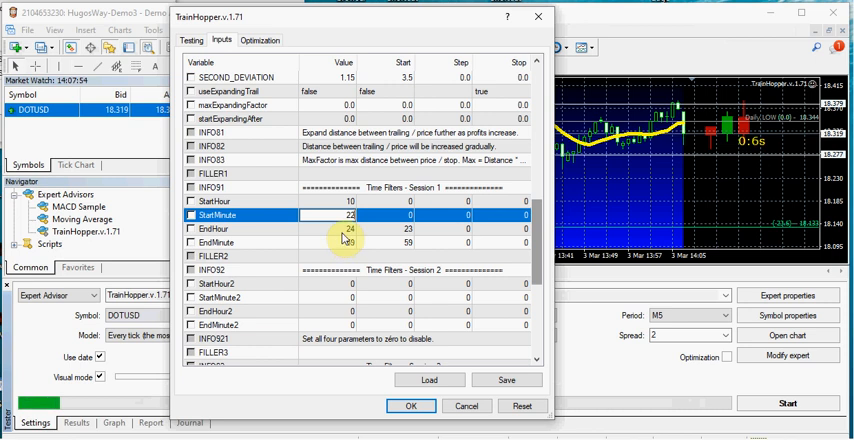
click(350, 242)
text(12)
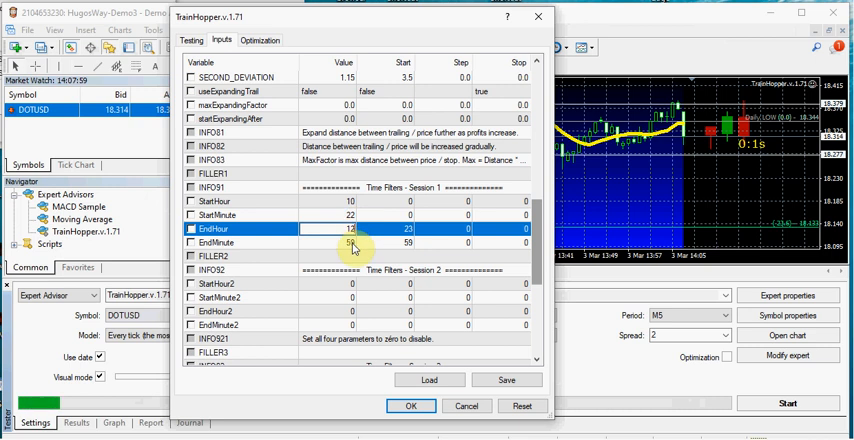
click(350, 243)
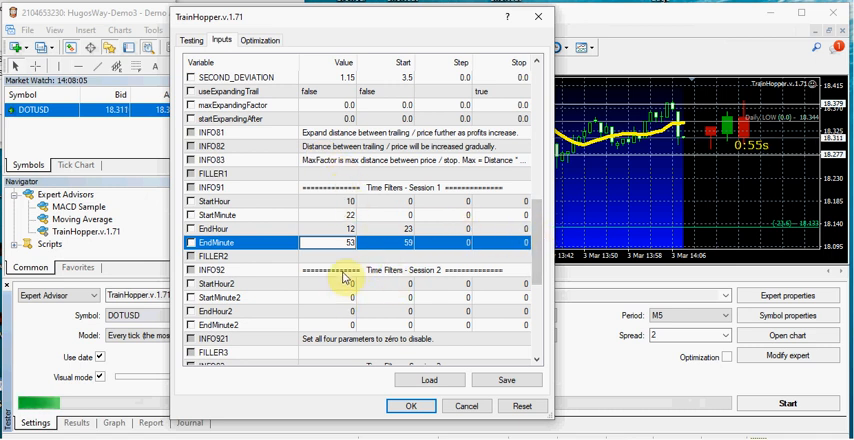
scroll(down, 3)
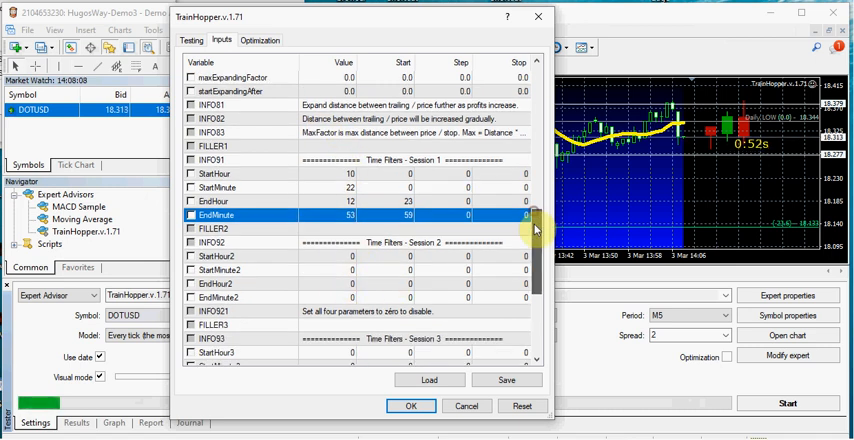